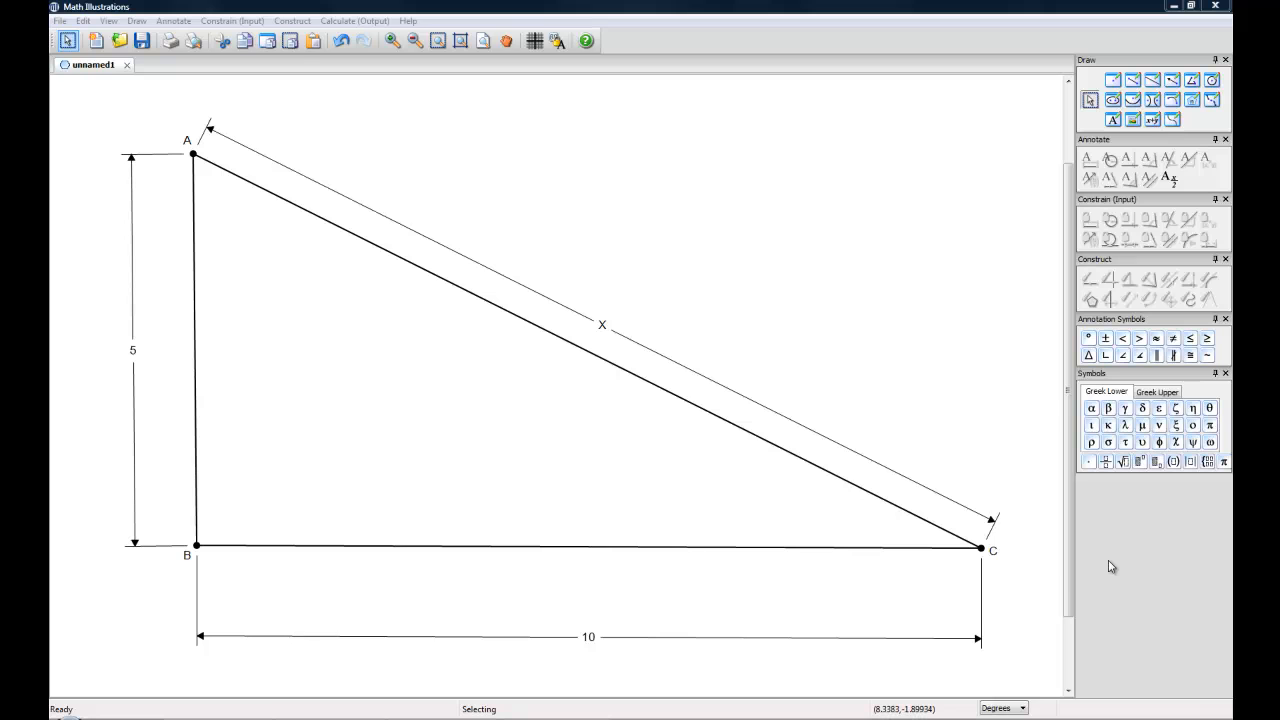
mouse_move(1056, 568)
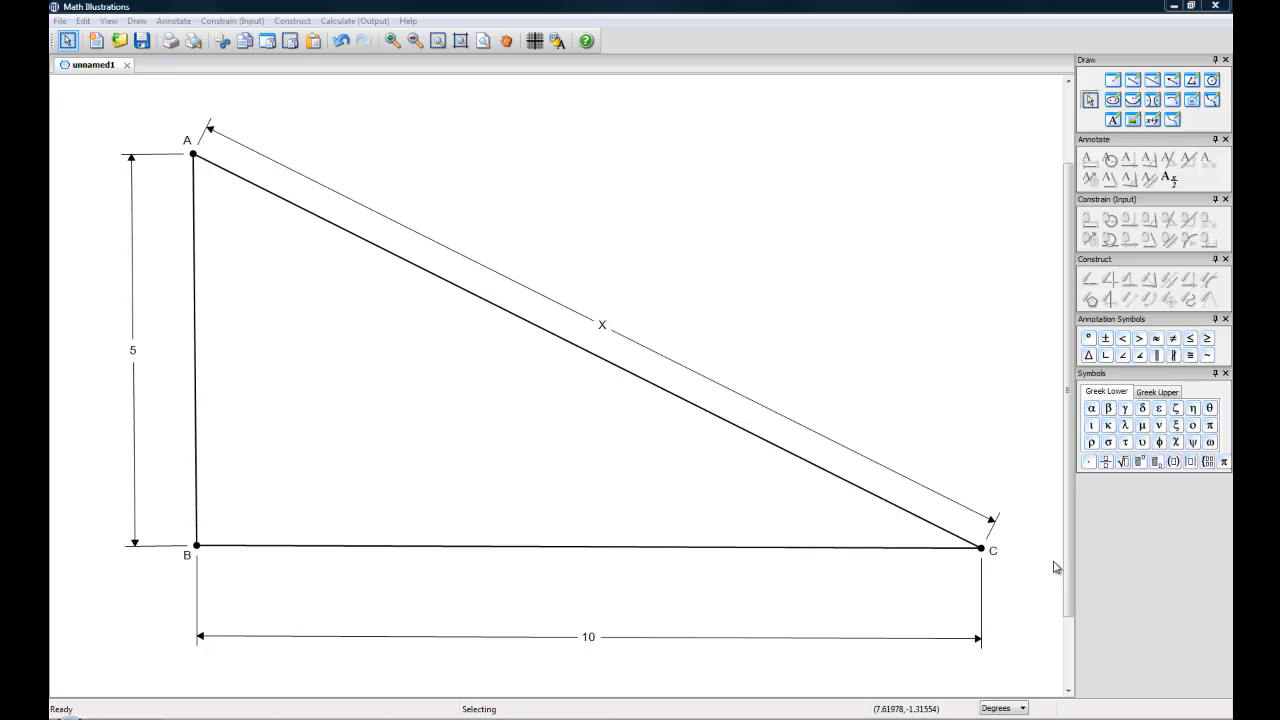
mouse_move(1096, 594)
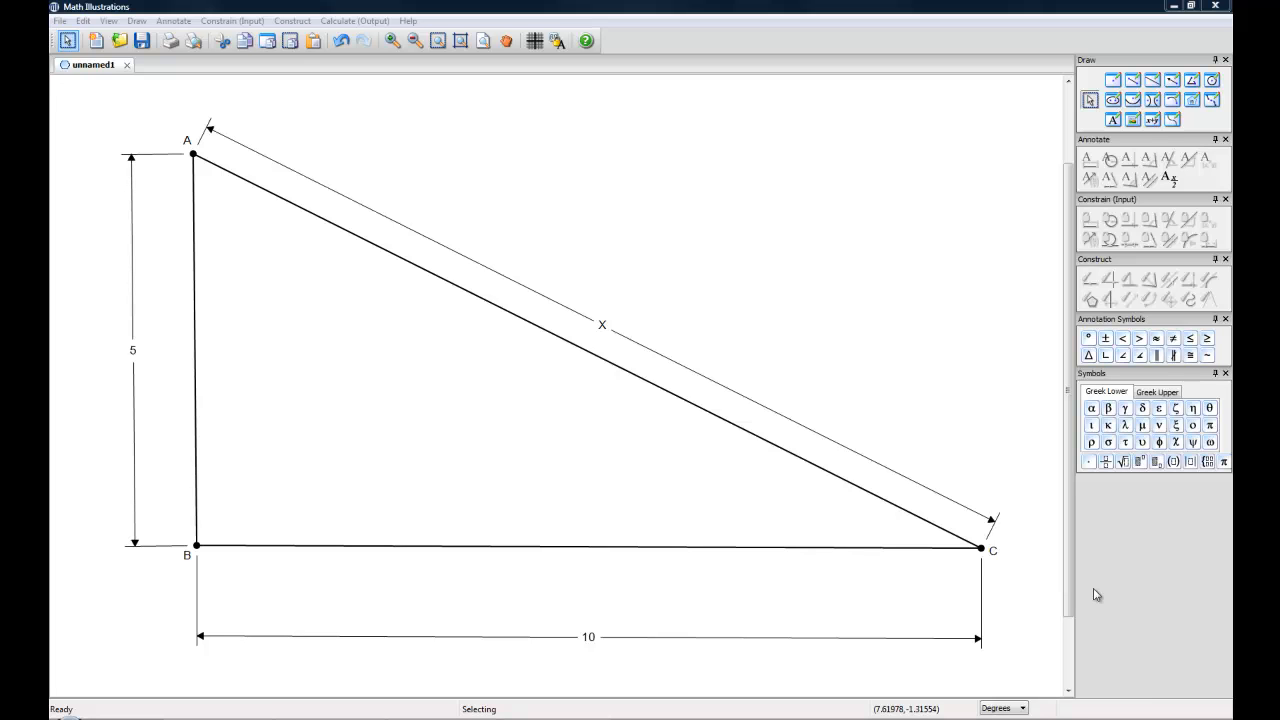
mouse_move(800, 206)
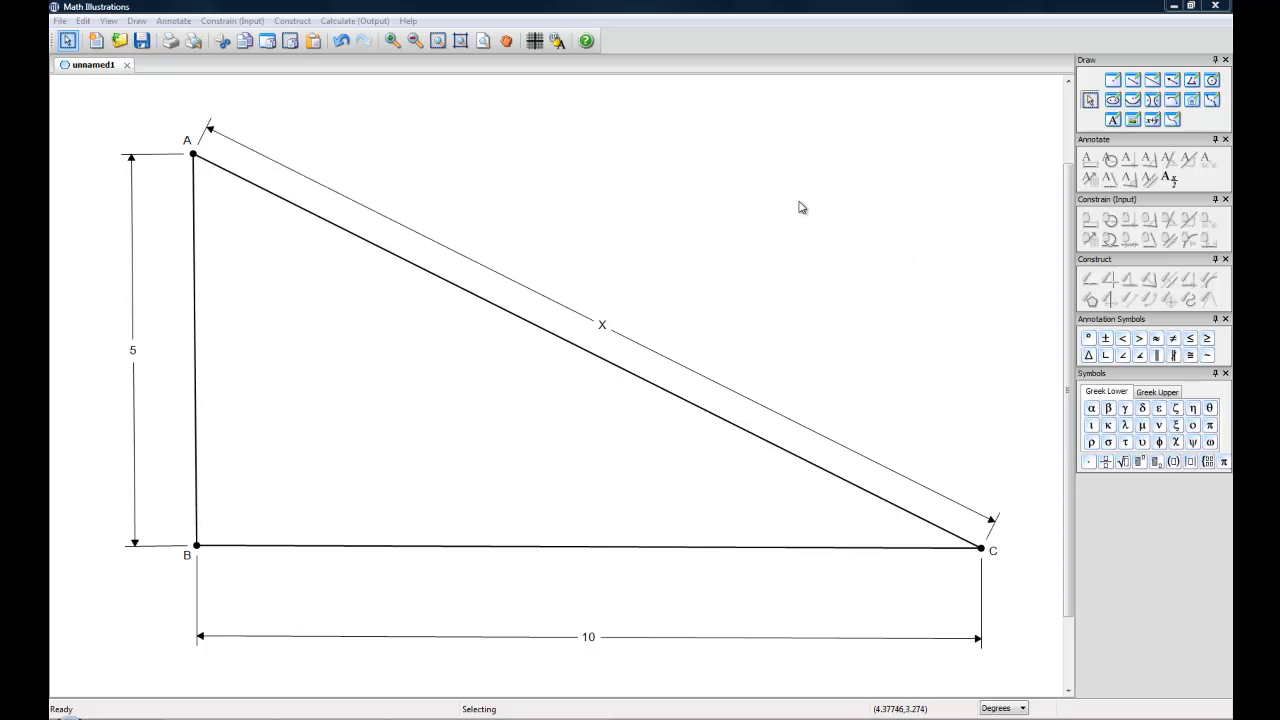
mouse_move(312, 70)
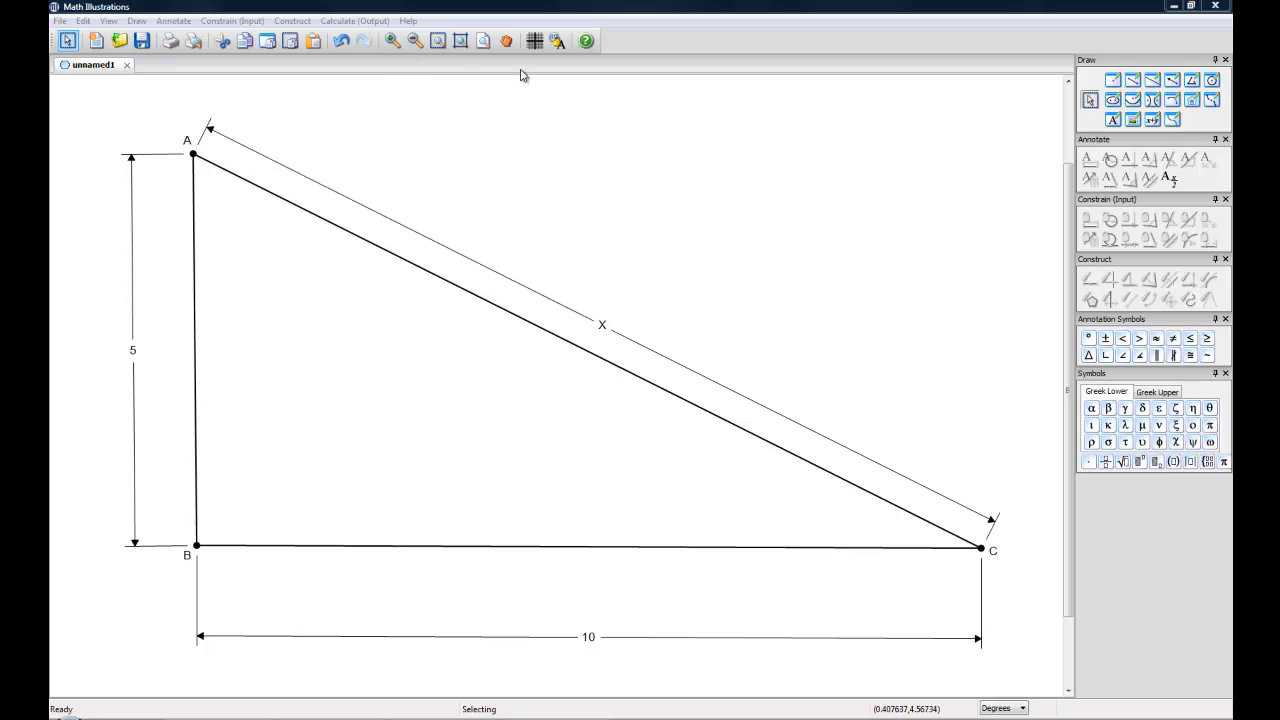
mouse_move(536, 40)
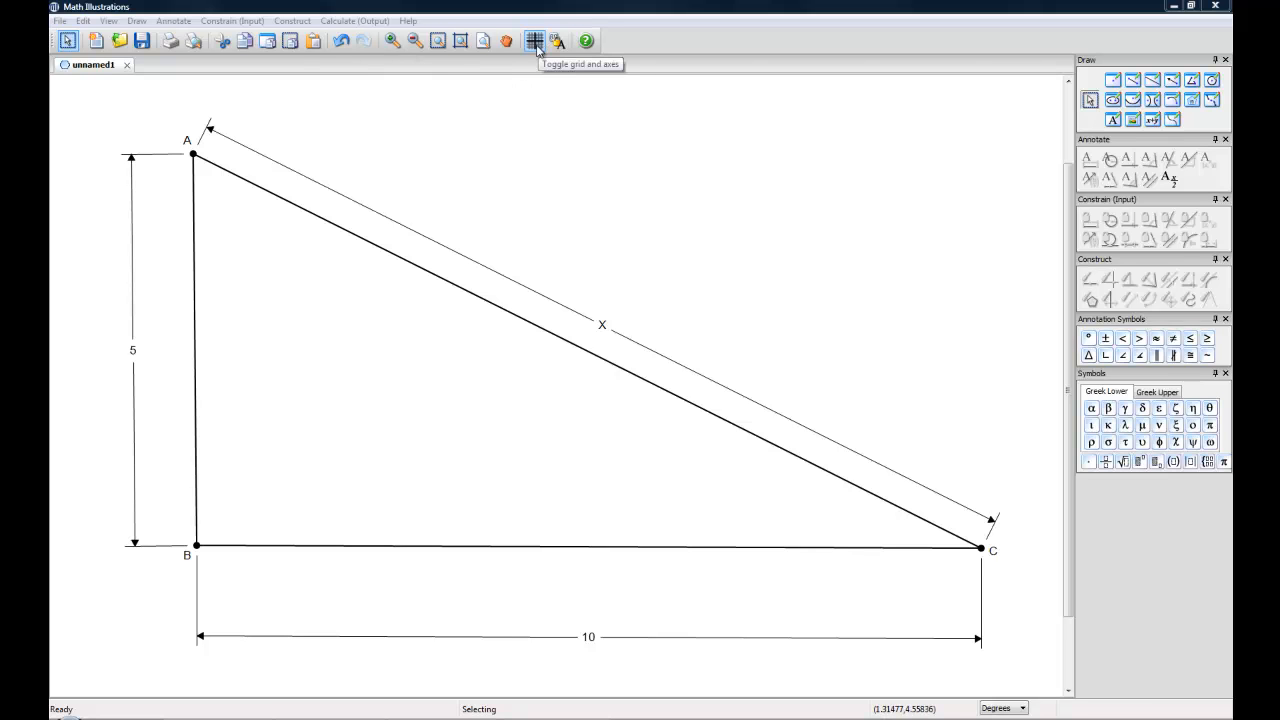
- Turn on the coordinate axes, then the background grid, behind triangle ABC
click(534, 40)
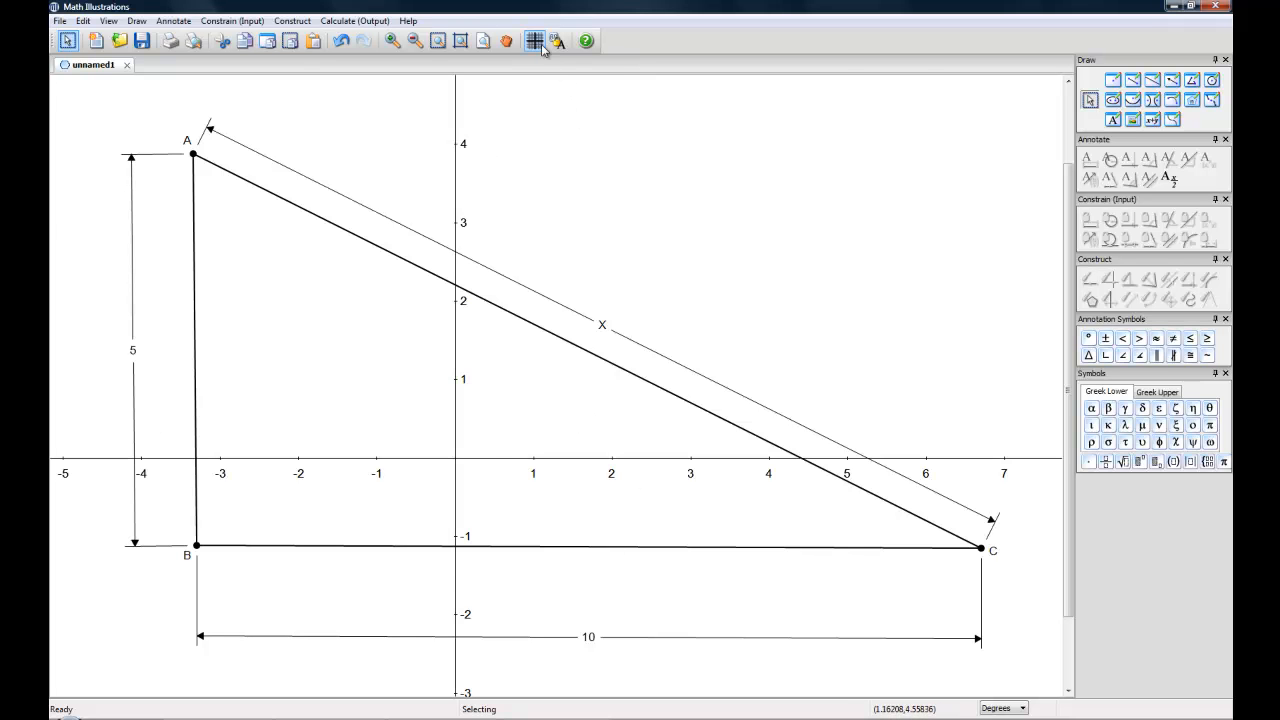
click(536, 40)
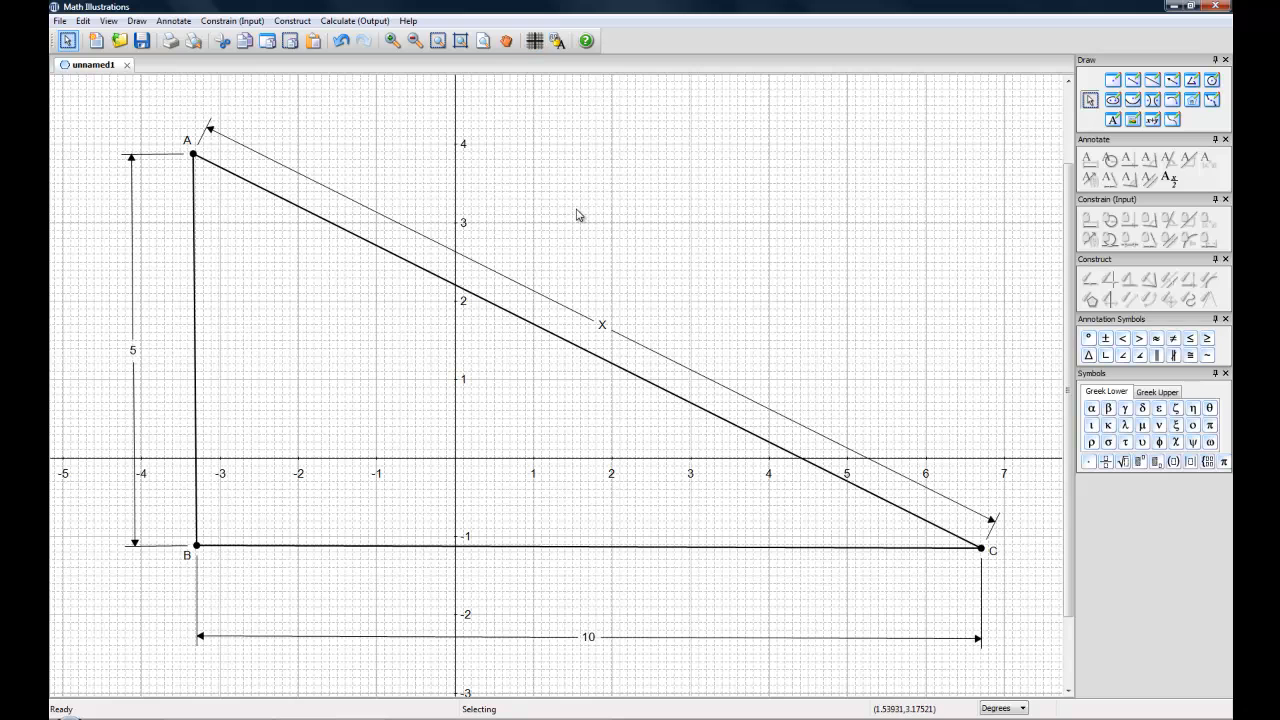
mouse_move(504, 204)
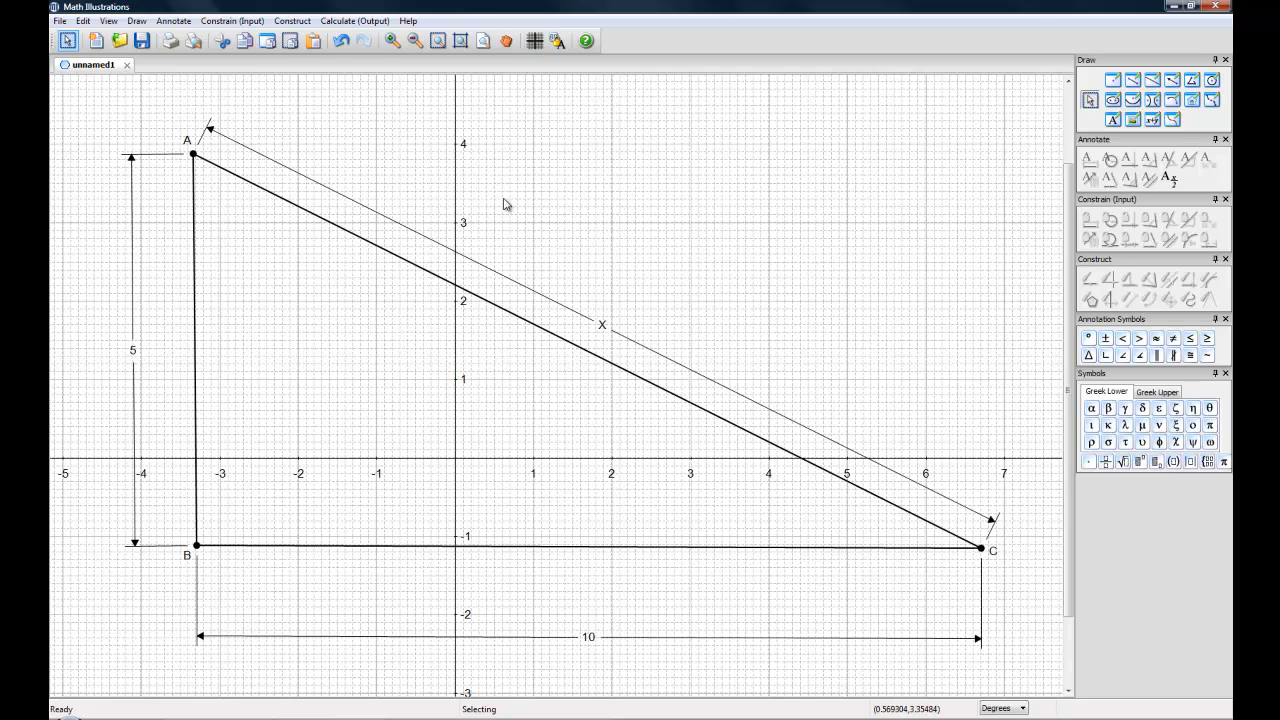
mouse_move(518, 172)
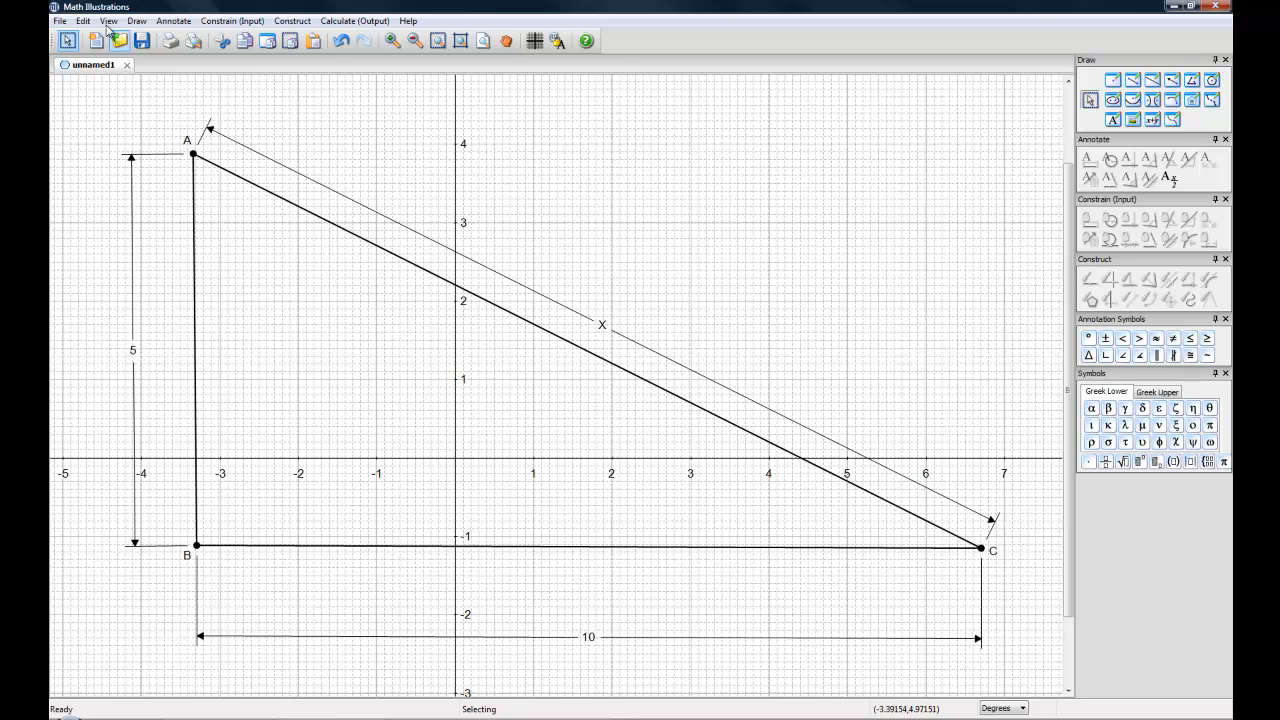
click(84, 20)
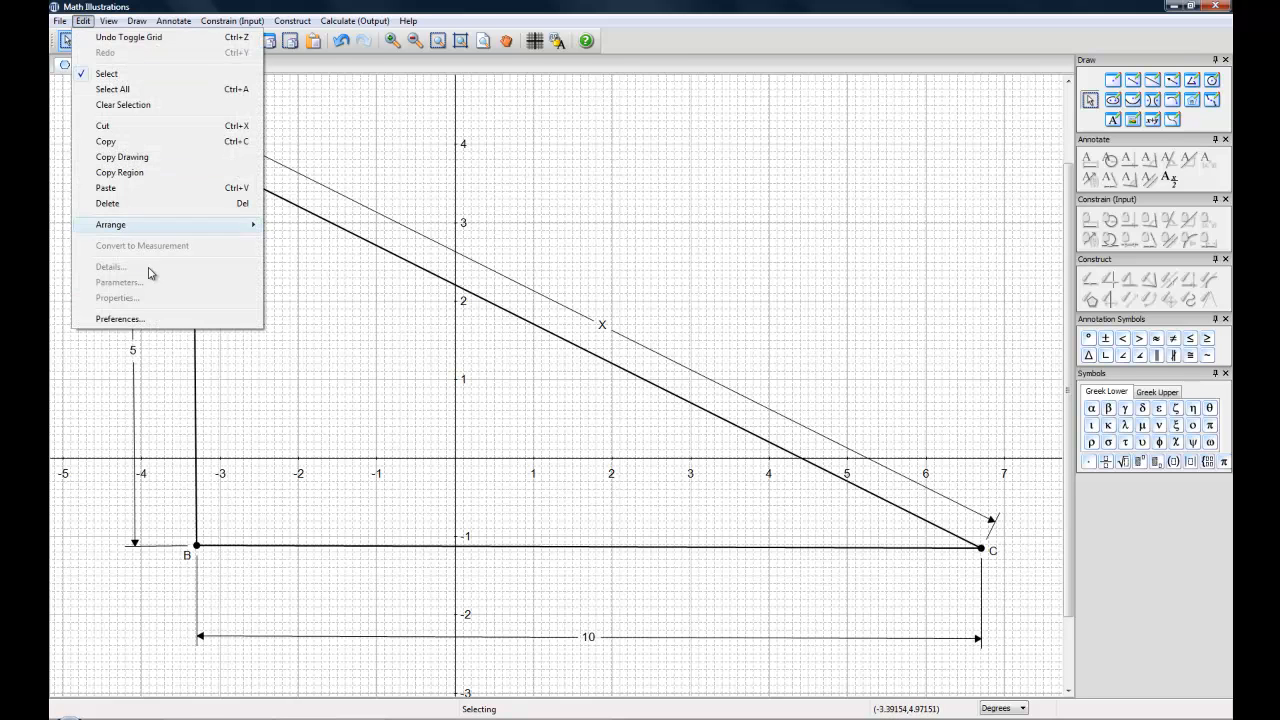
click(120, 318)
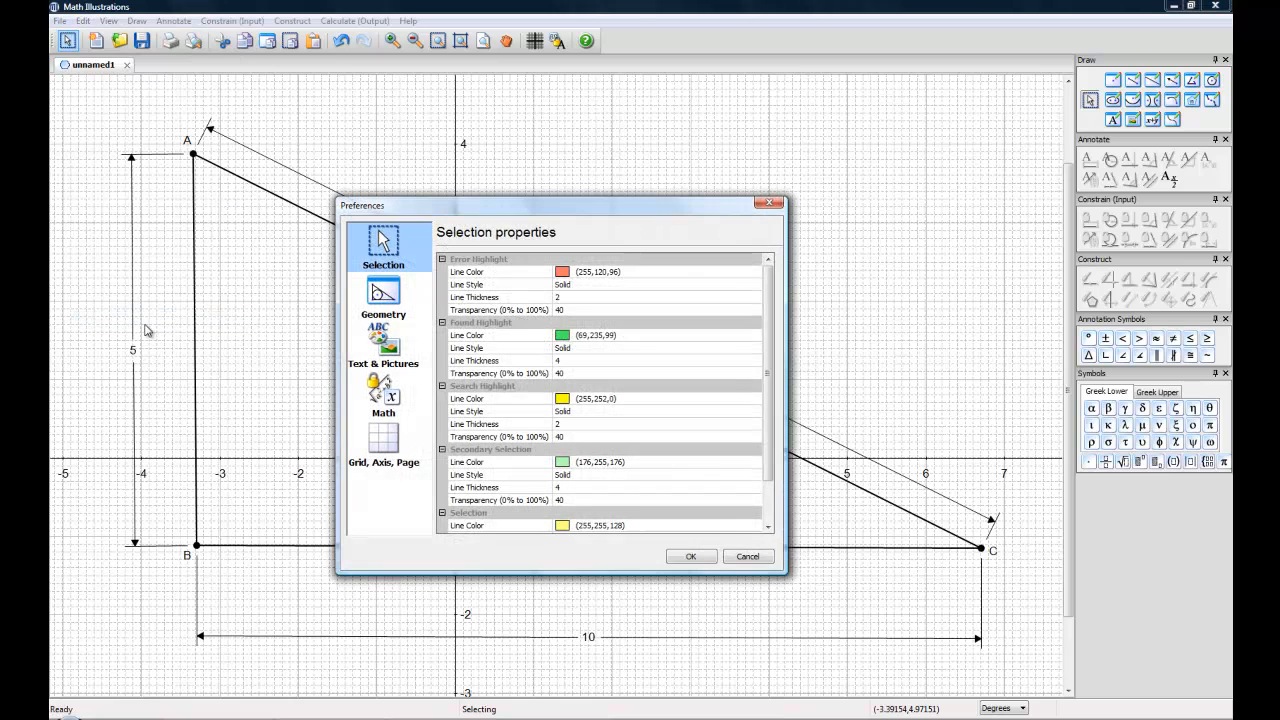
click(384, 440)
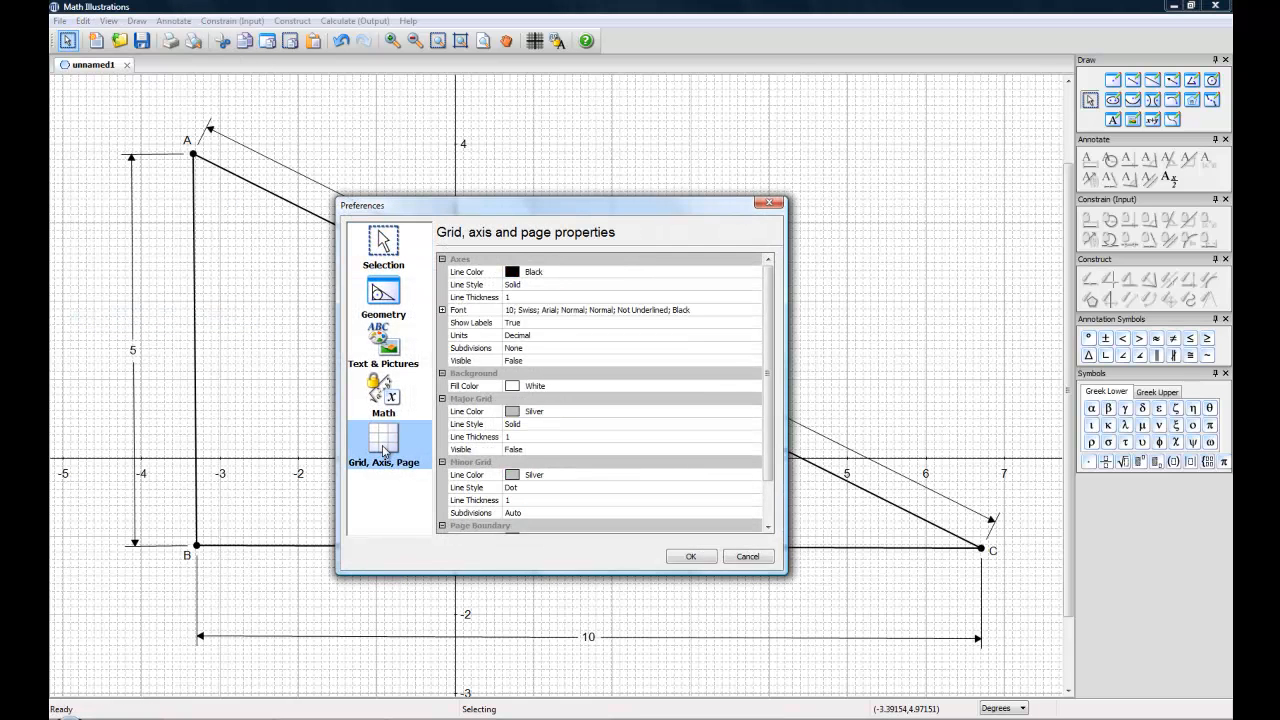
mouse_move(682, 590)
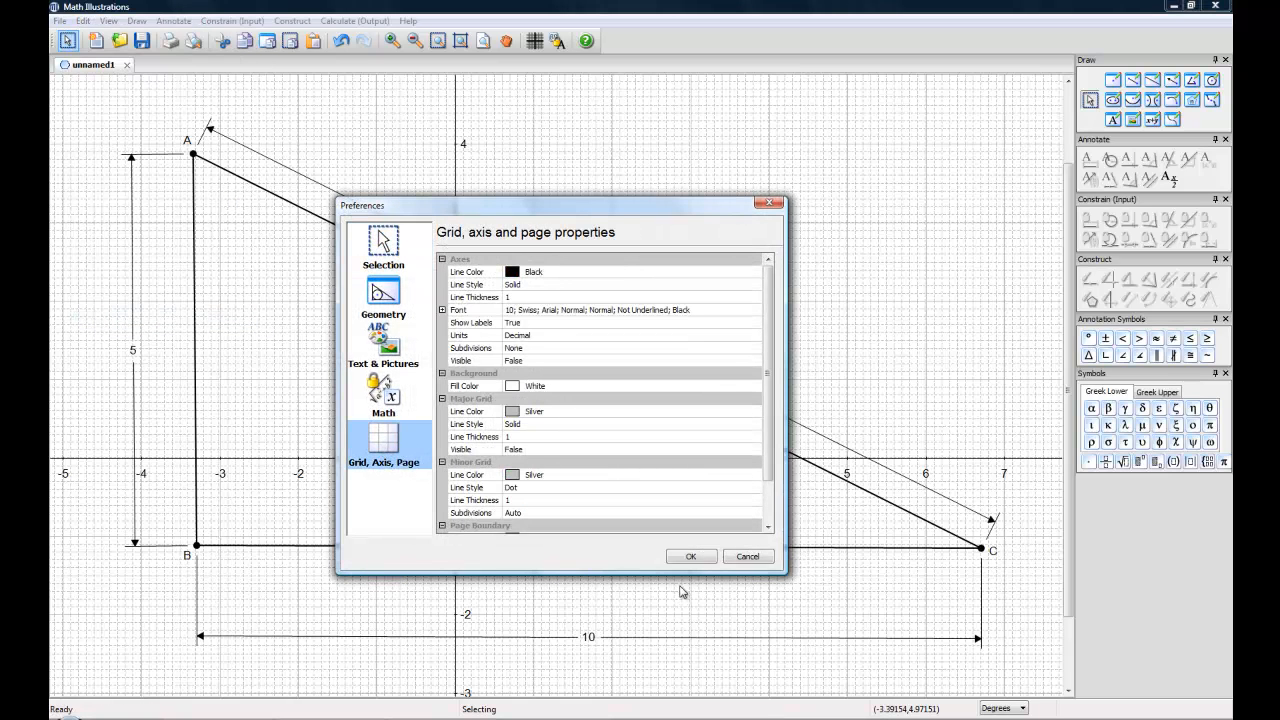
click(690, 556)
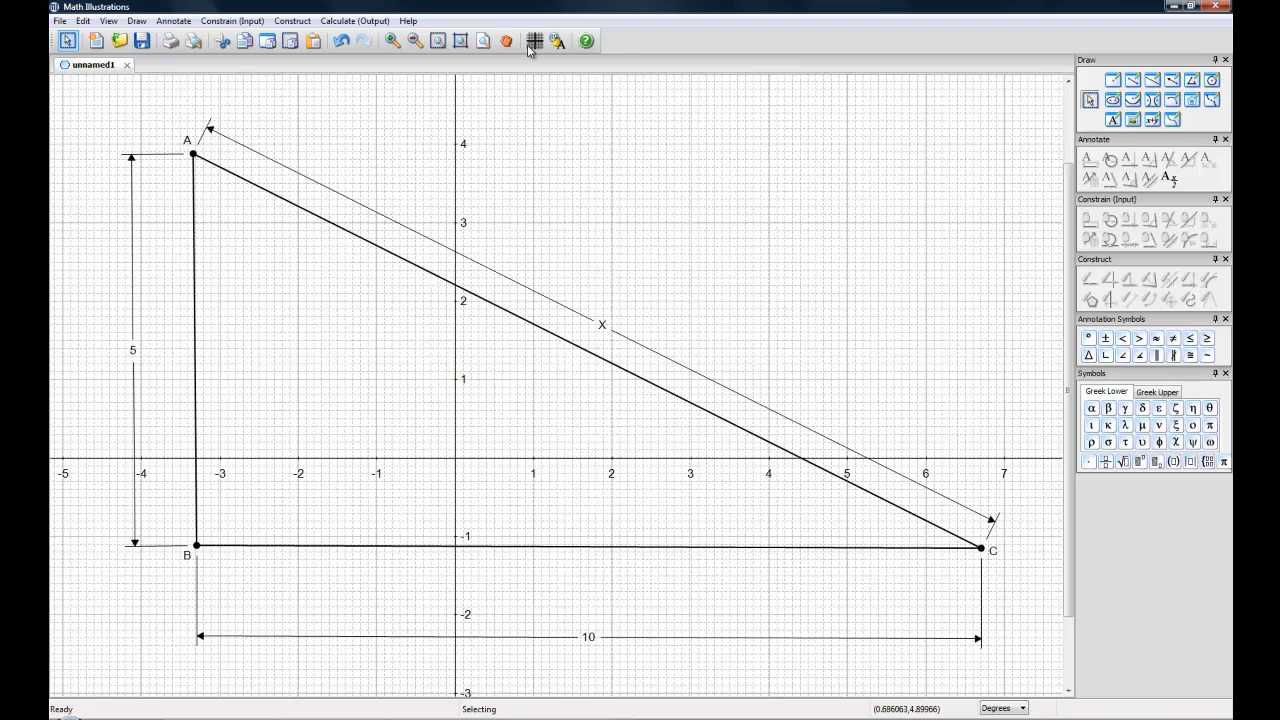
- Turn the grid and axes off so triangle ABC sits on a plain white page
click(532, 40)
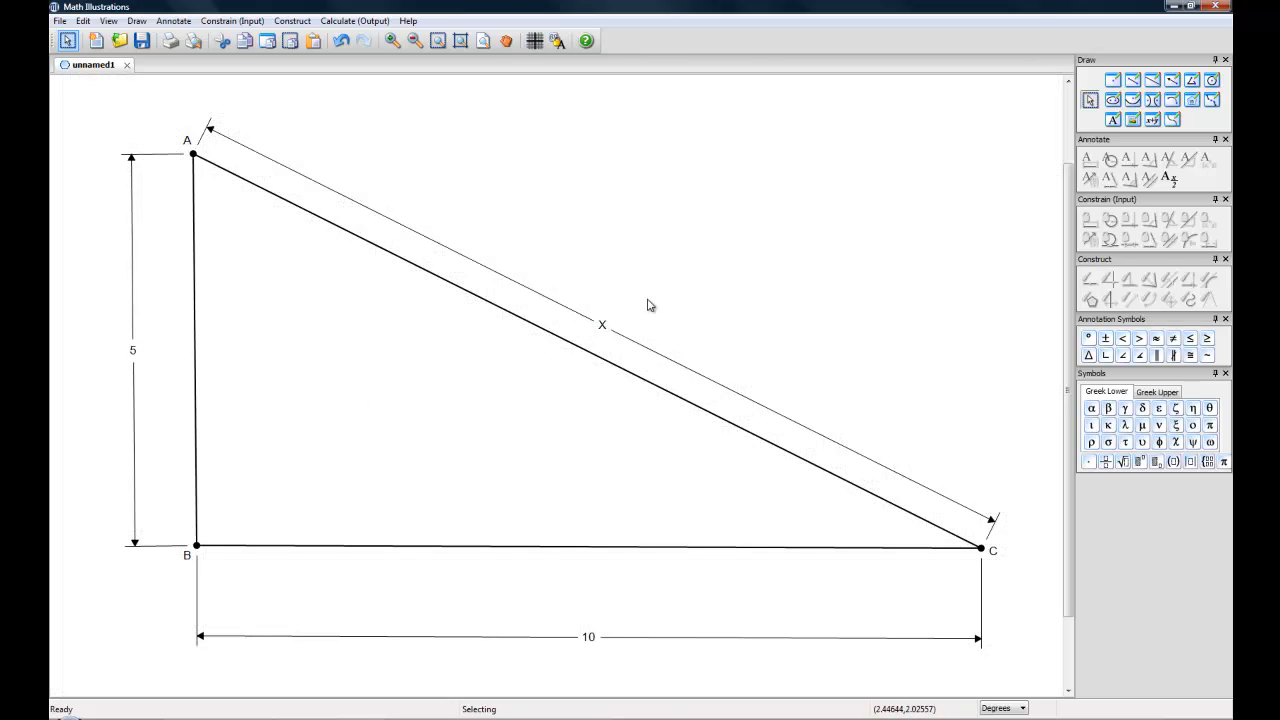
mouse_move(588, 292)
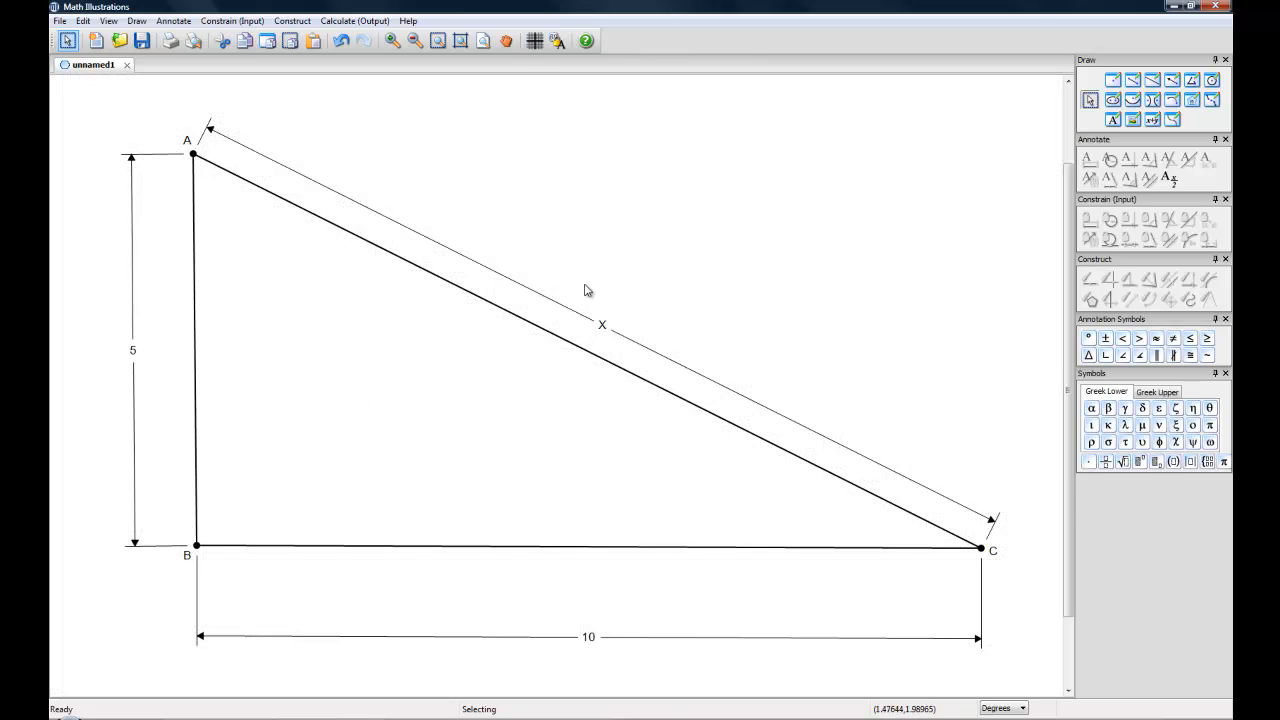
mouse_move(524, 90)
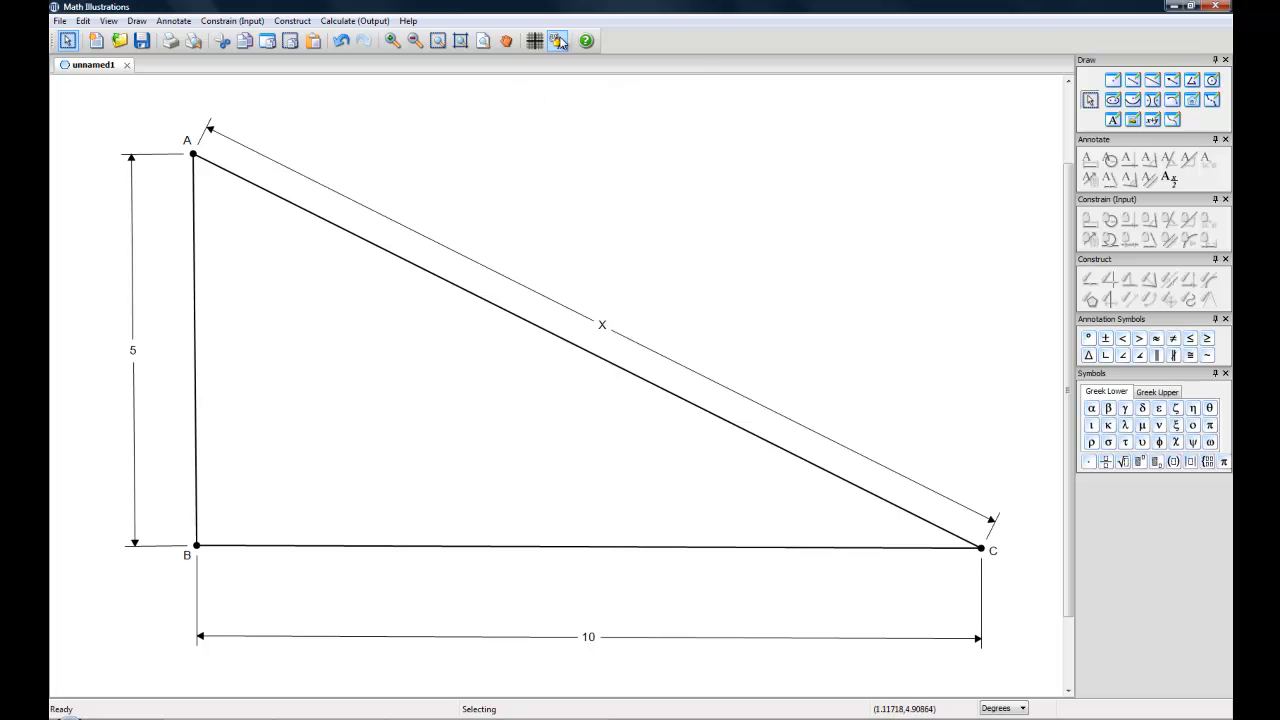
mouse_move(558, 40)
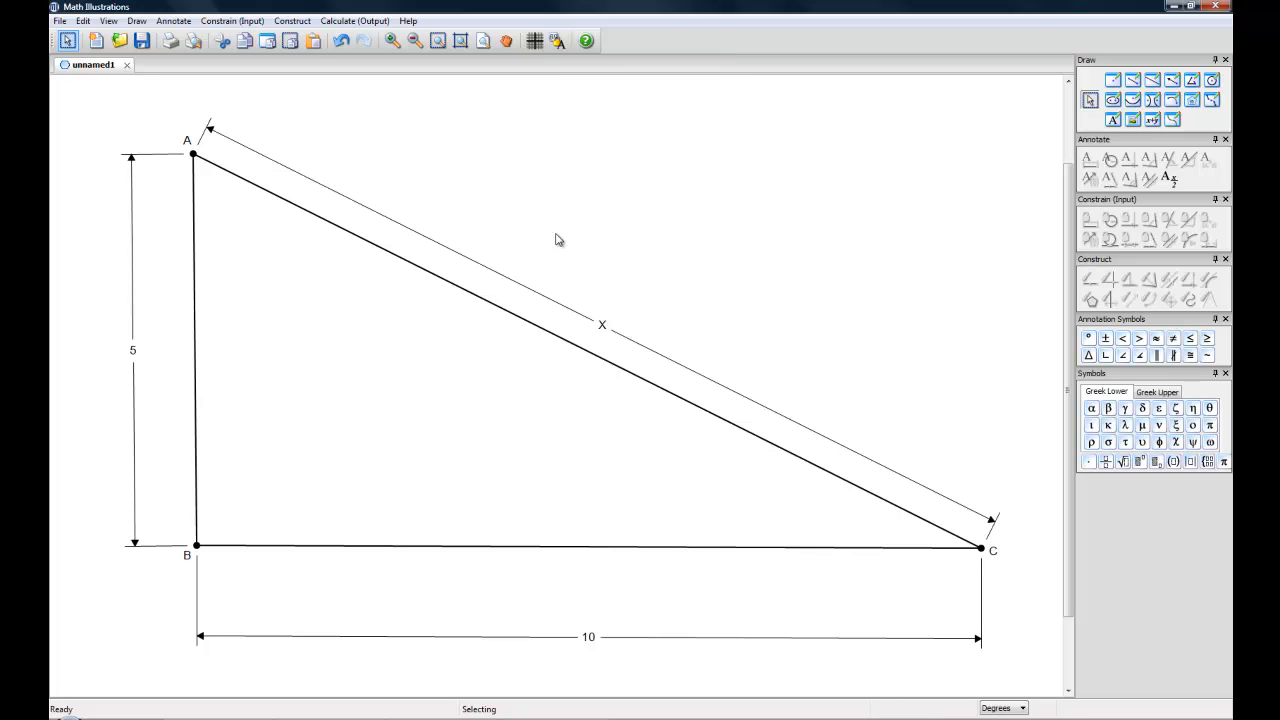
mouse_move(478, 196)
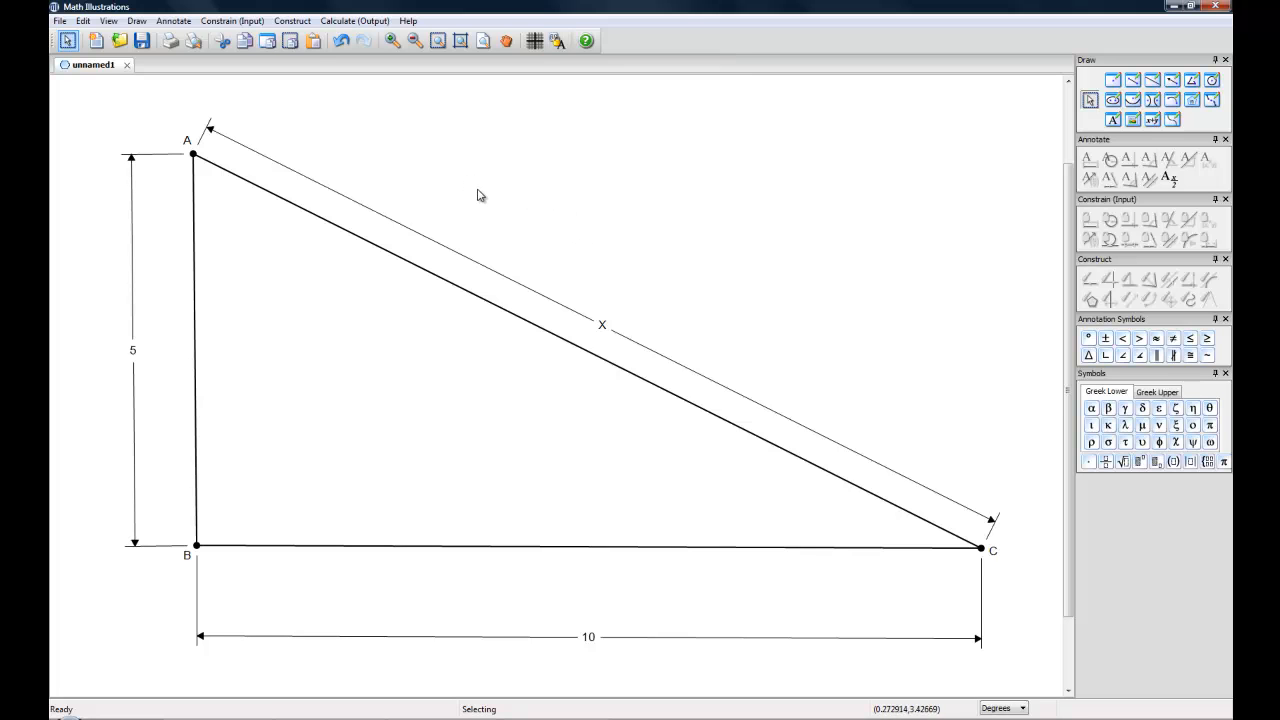
mouse_move(236, 252)
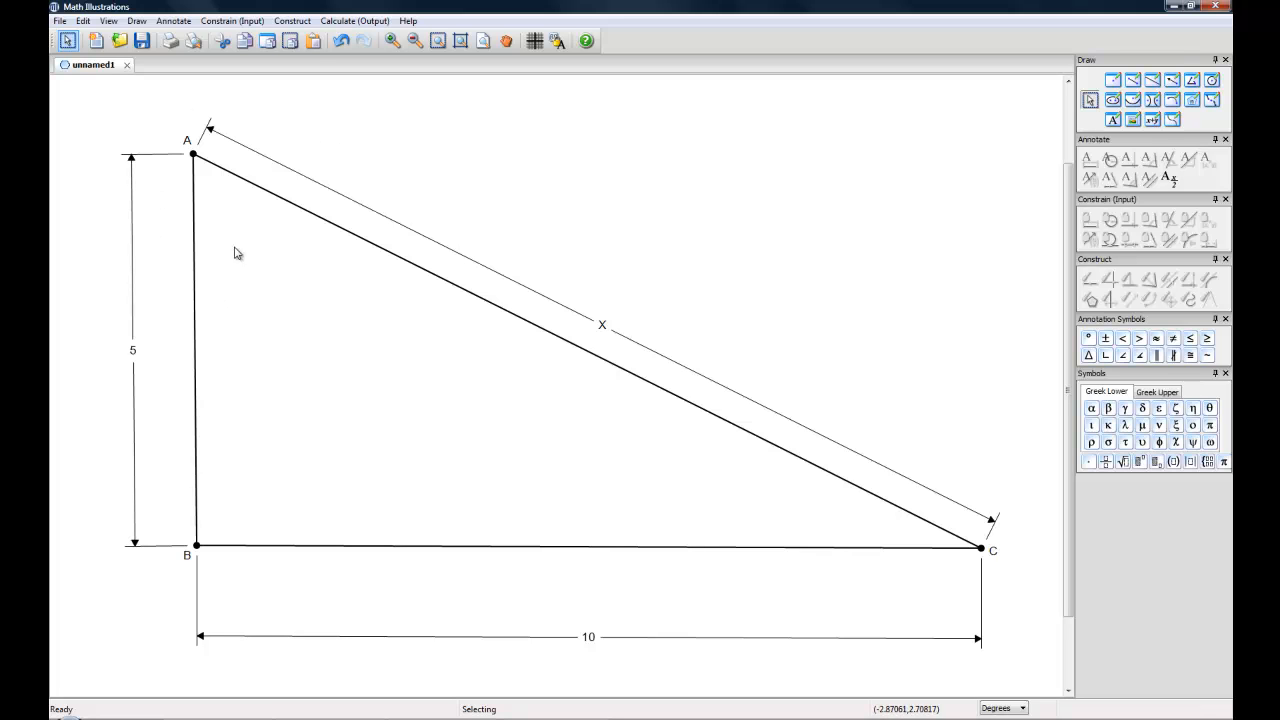
mouse_move(440, 156)
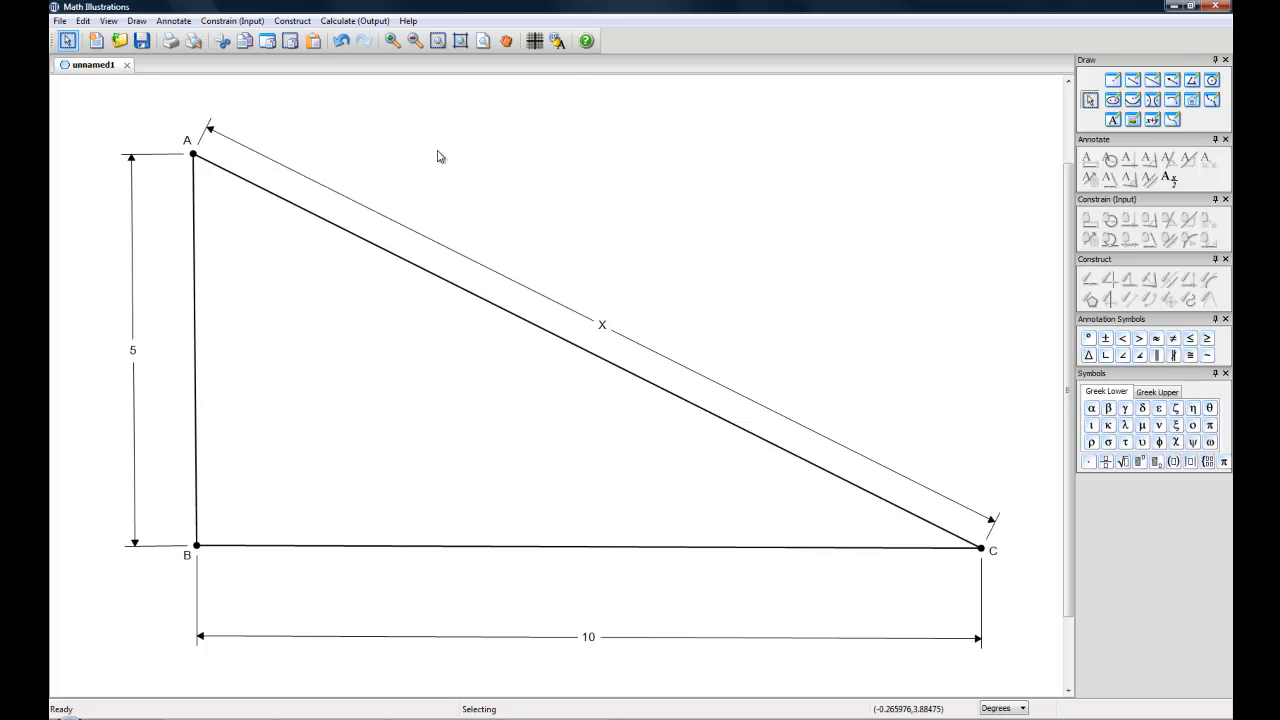
mouse_move(556, 40)
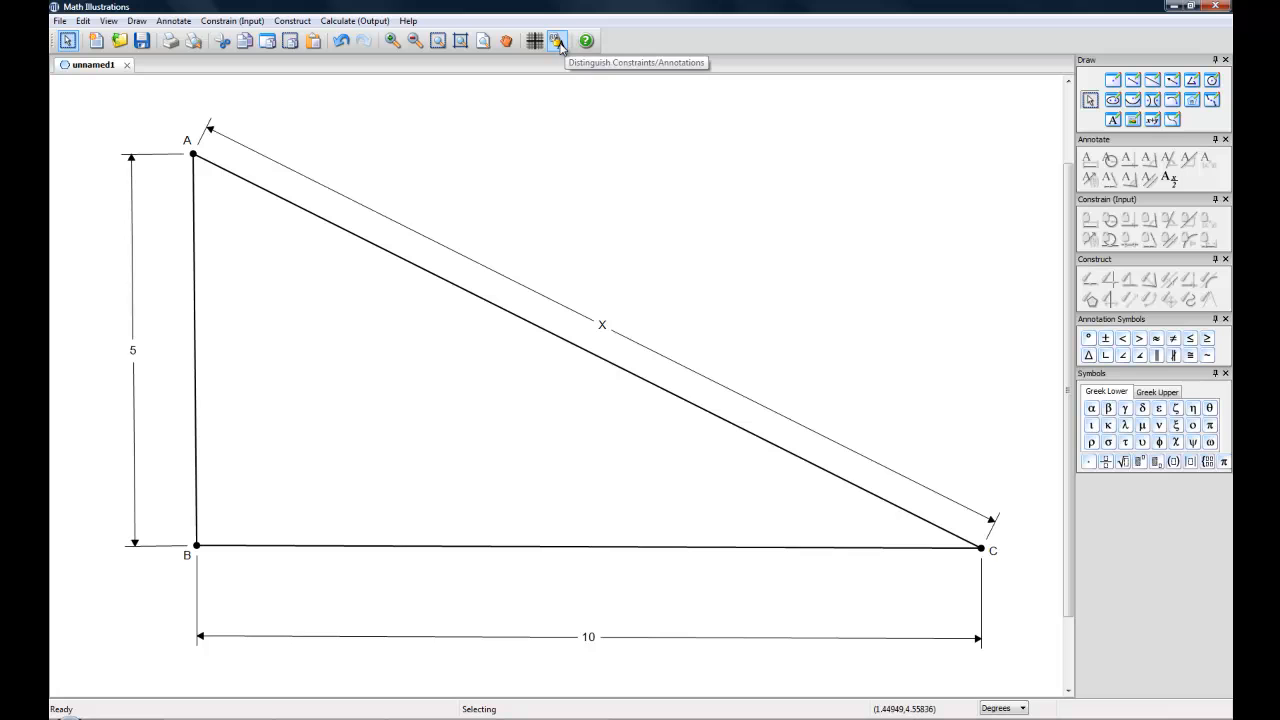
- Show the constraint/annotation markers on the 5, 10 and X labels, then clear them
click(558, 40)
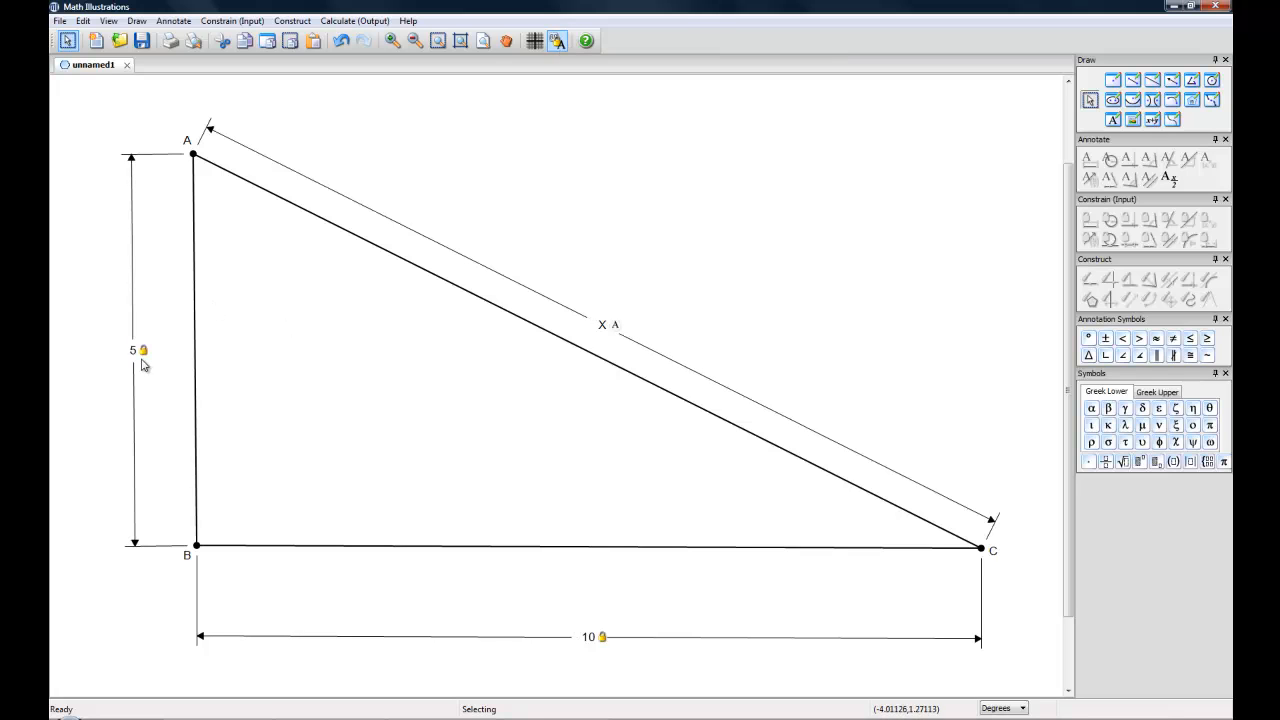
mouse_move(148, 358)
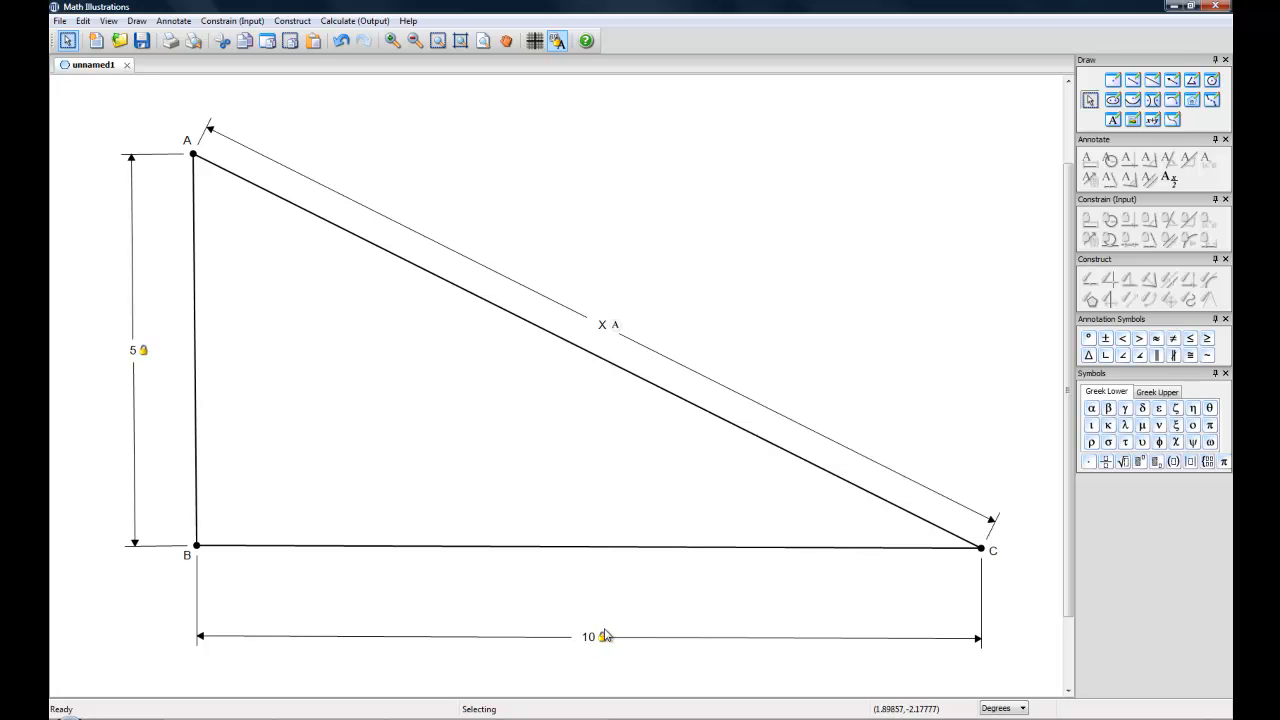
mouse_move(622, 332)
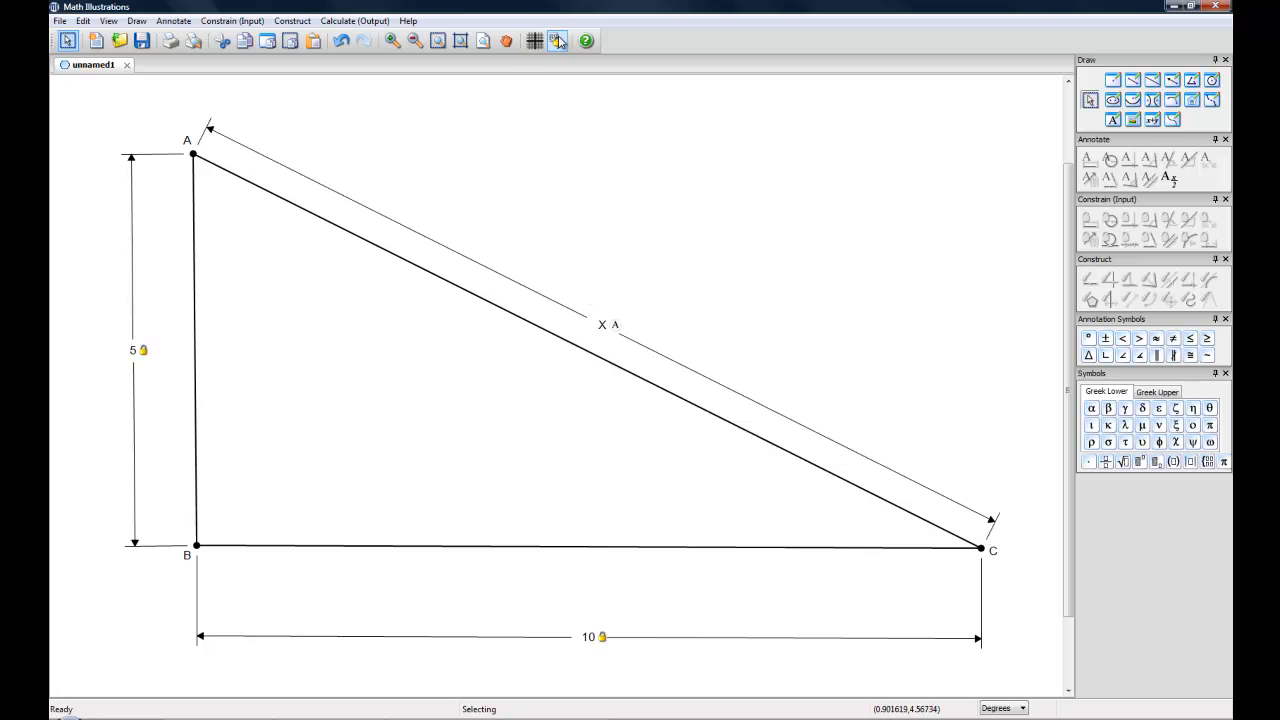
click(556, 40)
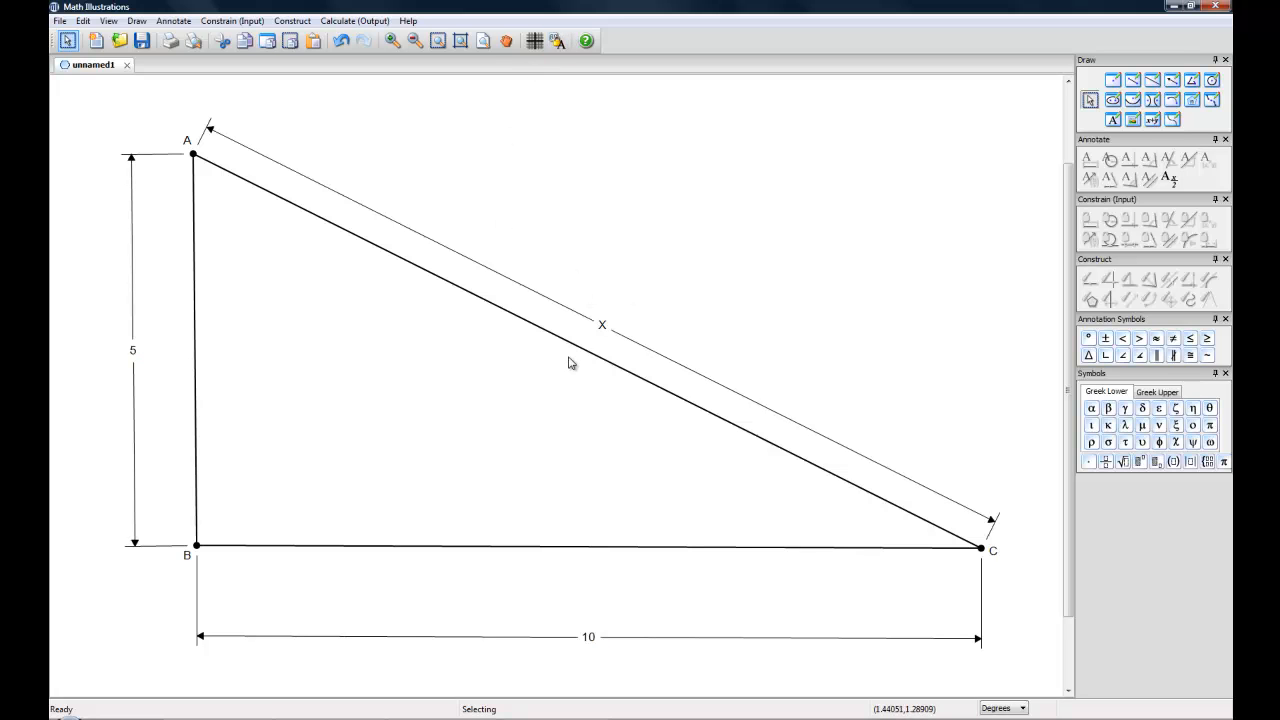
mouse_move(556, 192)
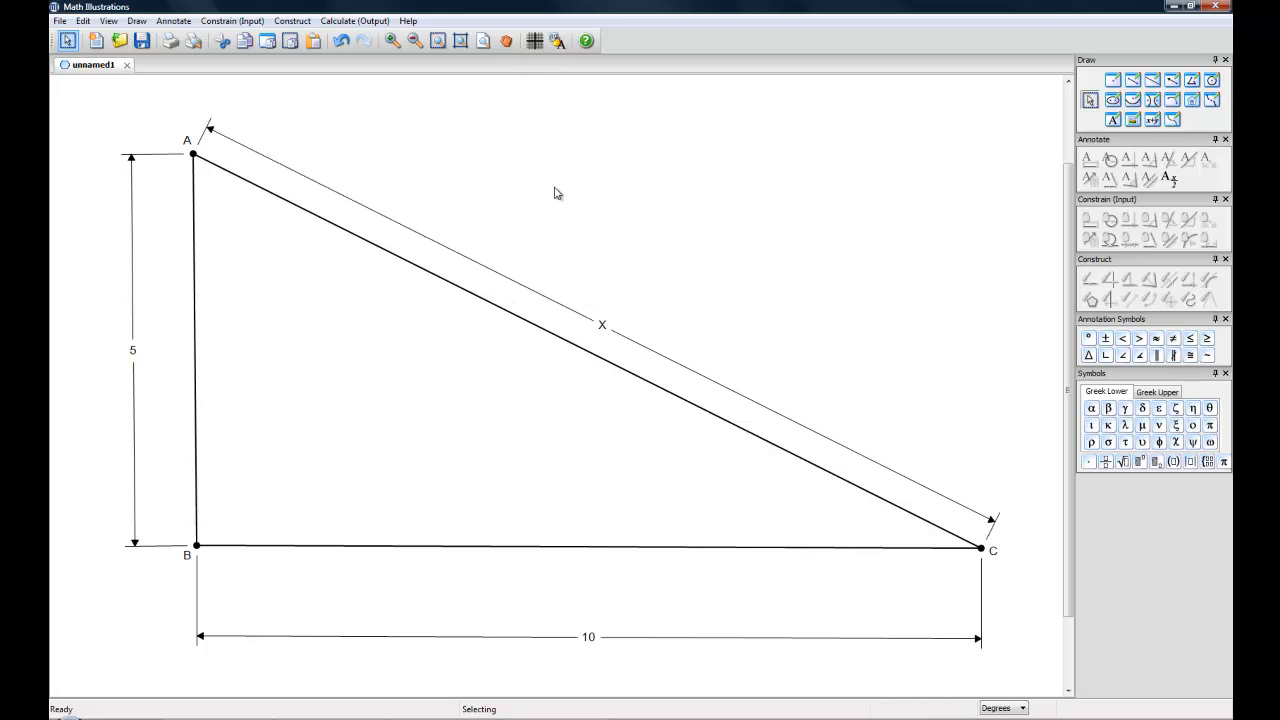
mouse_move(392, 40)
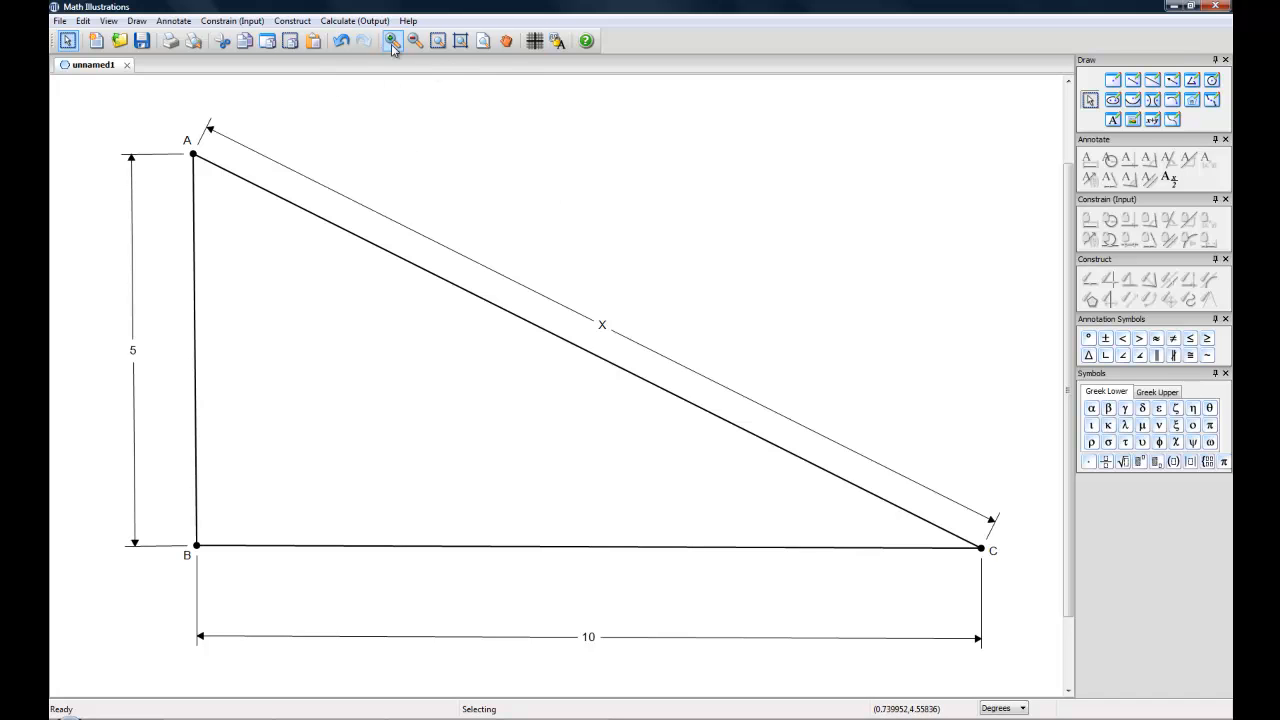
mouse_move(412, 40)
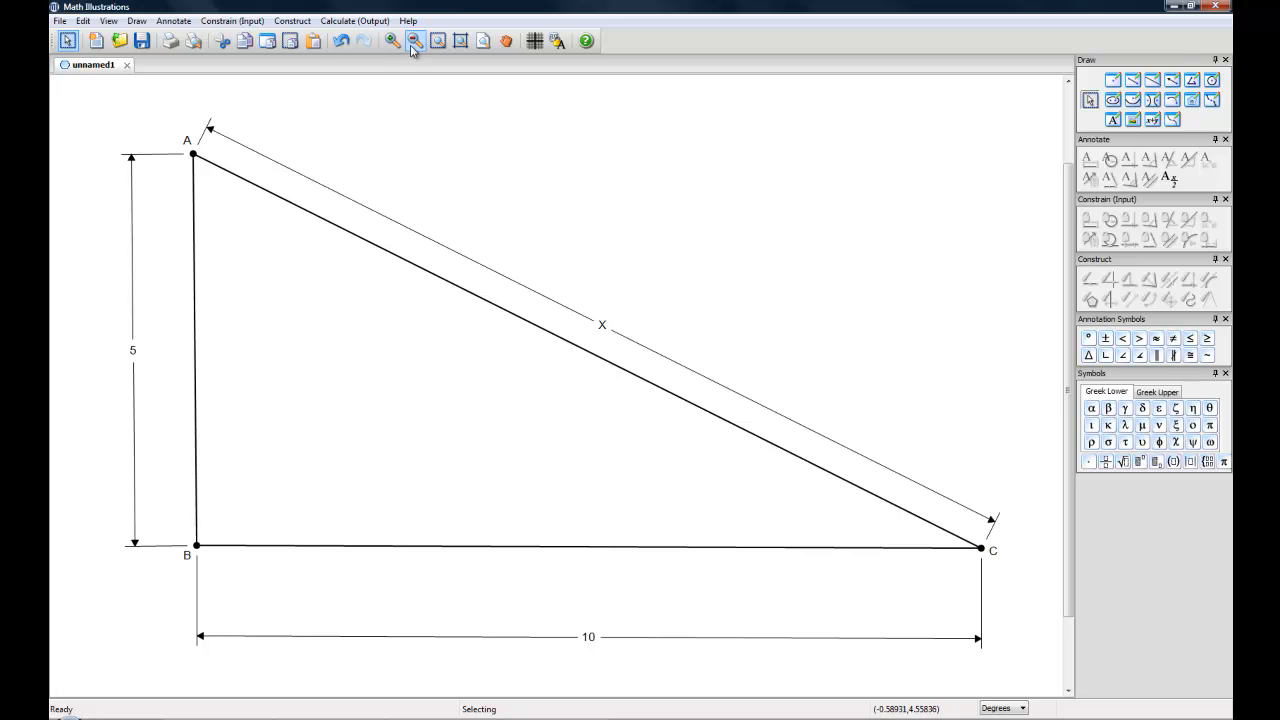
- Zoom out one level so the whole labelled triangle appears smaller on the page
click(412, 40)
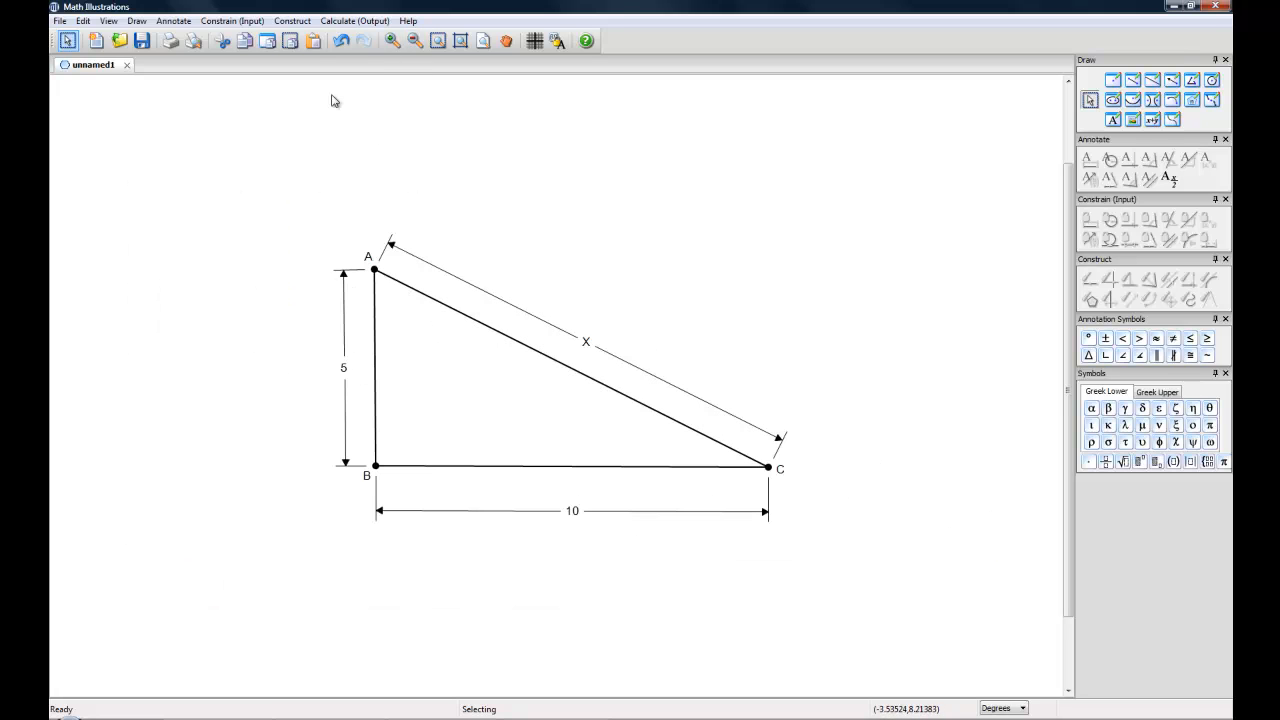
mouse_move(336, 94)
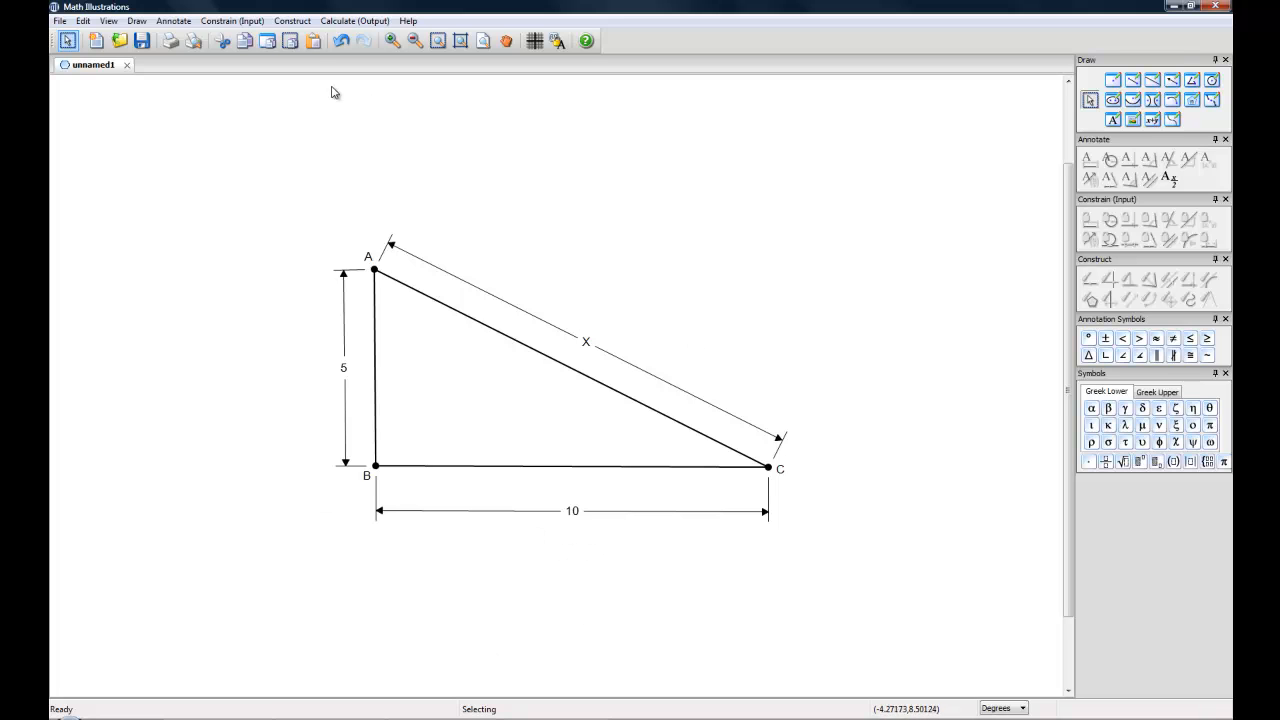
mouse_move(488, 64)
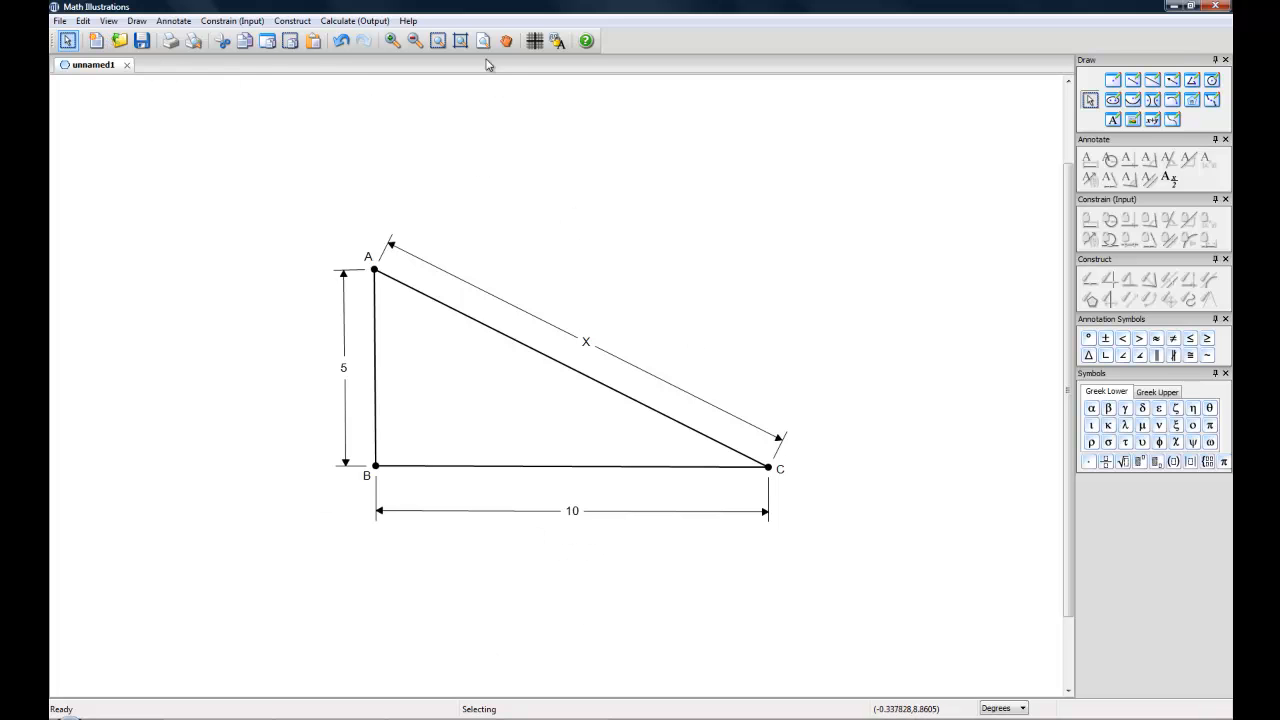
click(108, 20)
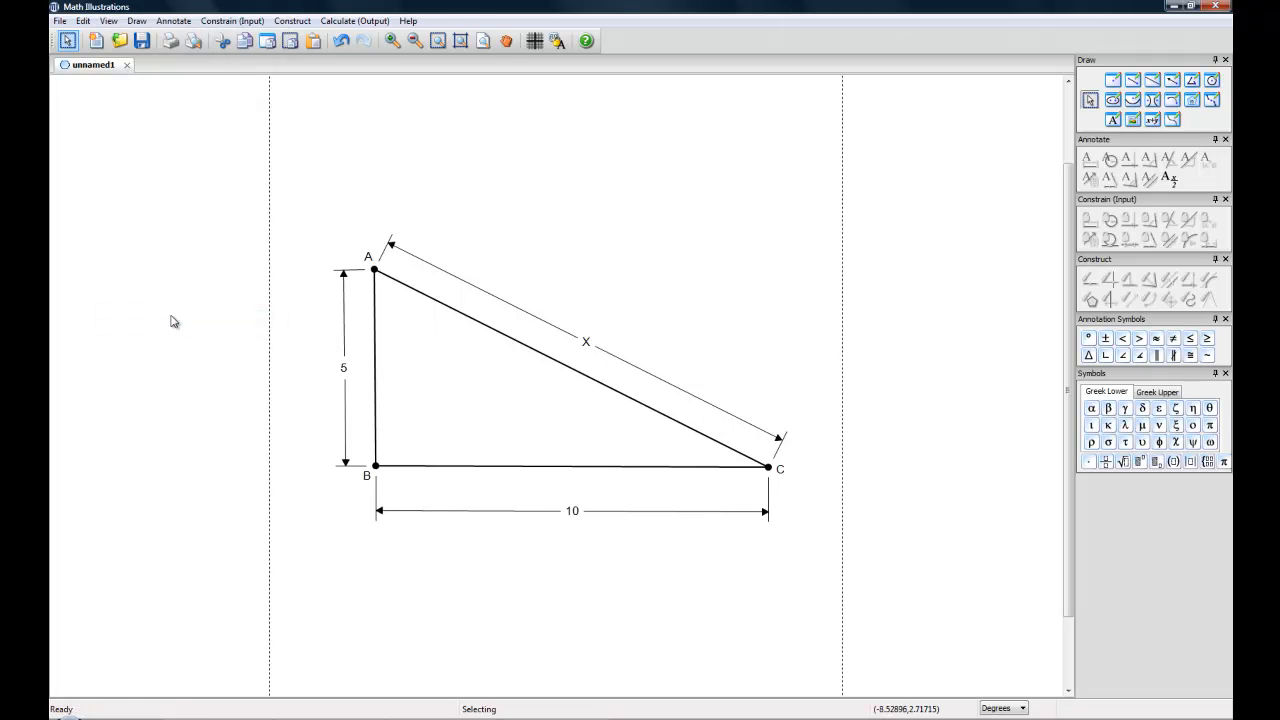
mouse_move(284, 308)
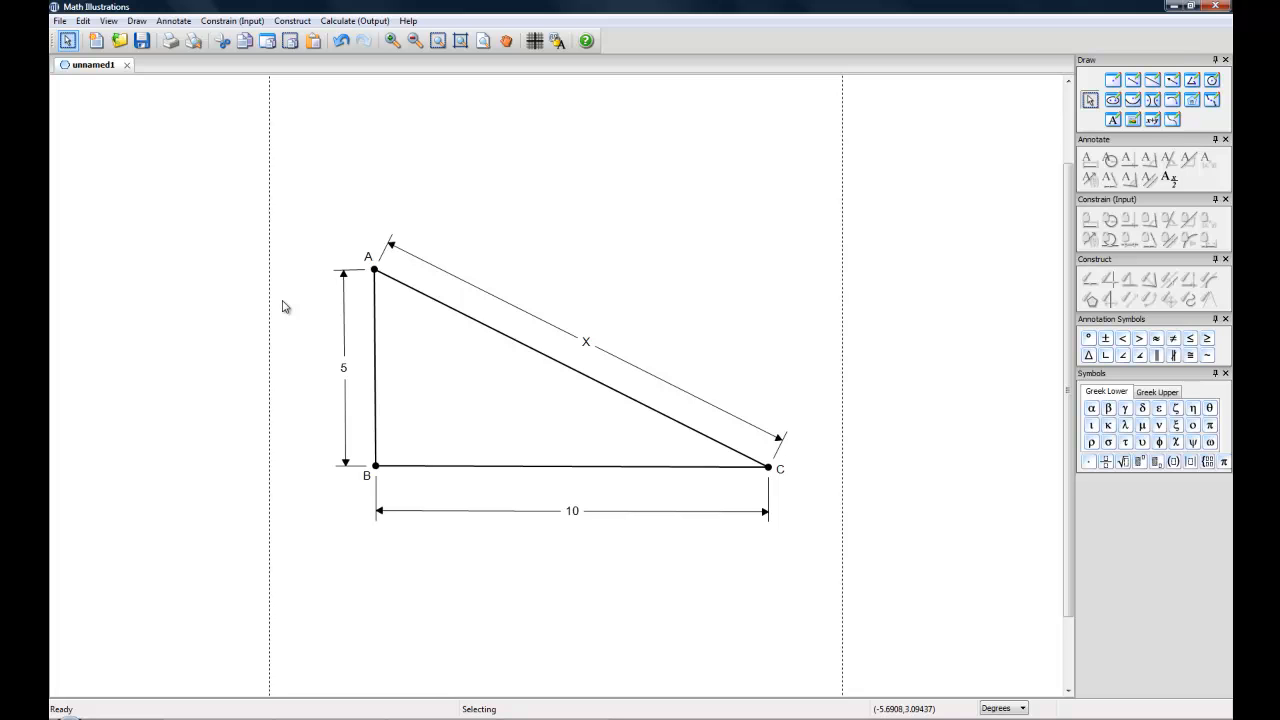
mouse_move(400, 258)
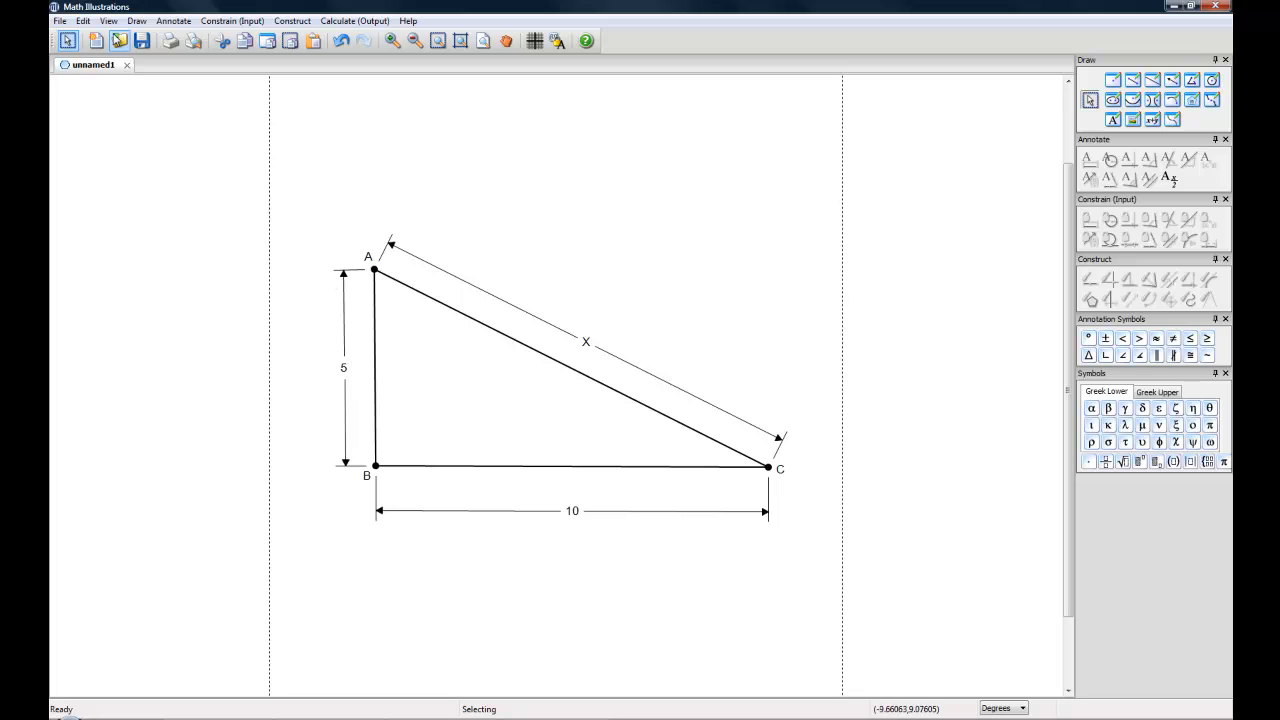
click(108, 20)
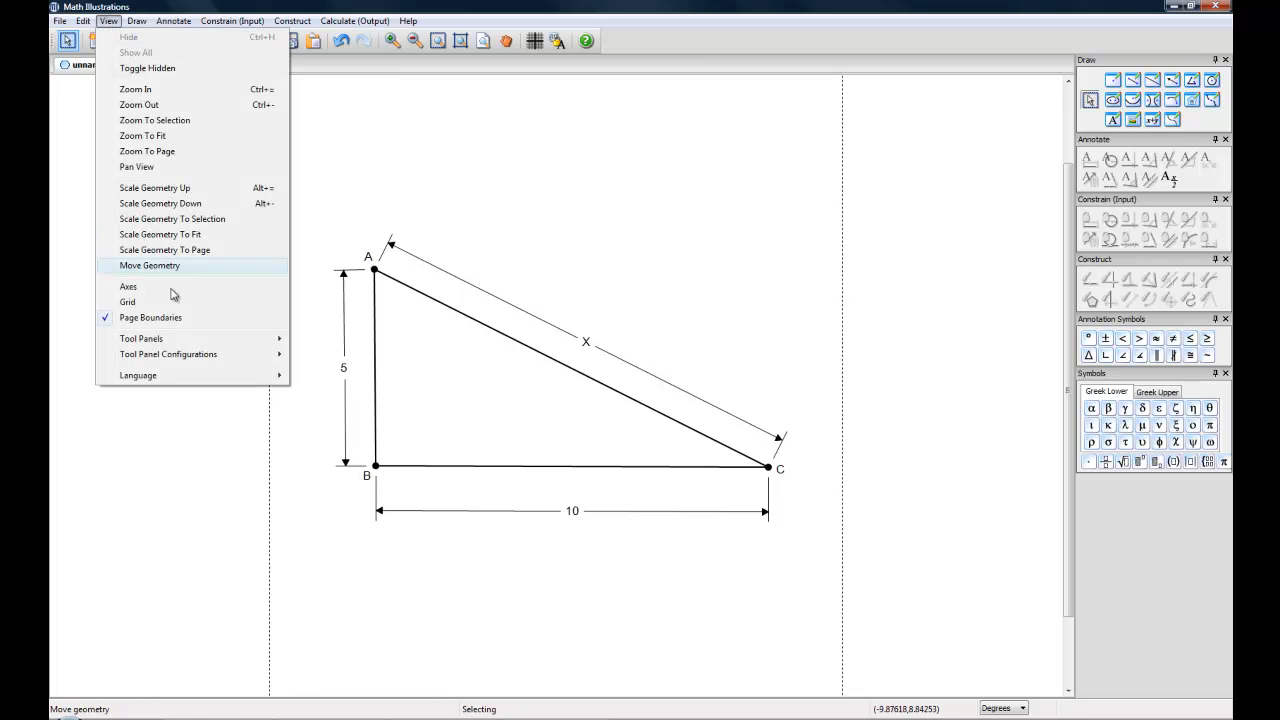
click(148, 264)
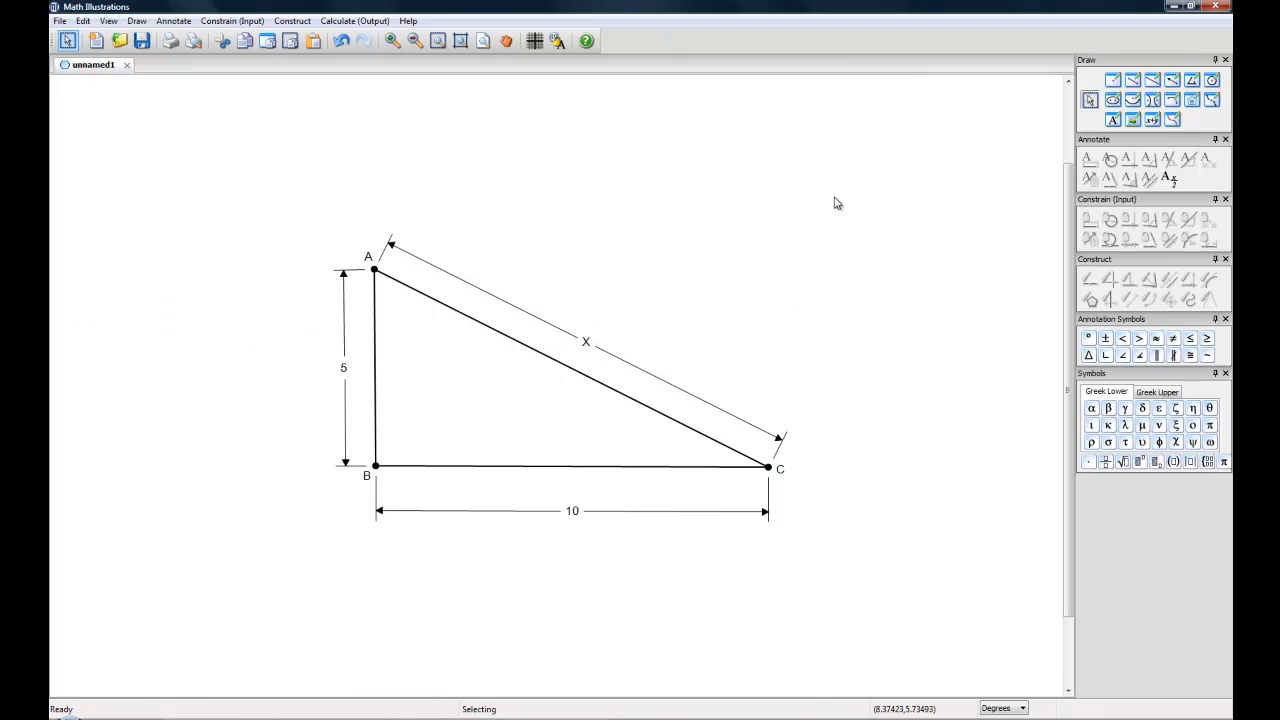
mouse_move(492, 164)
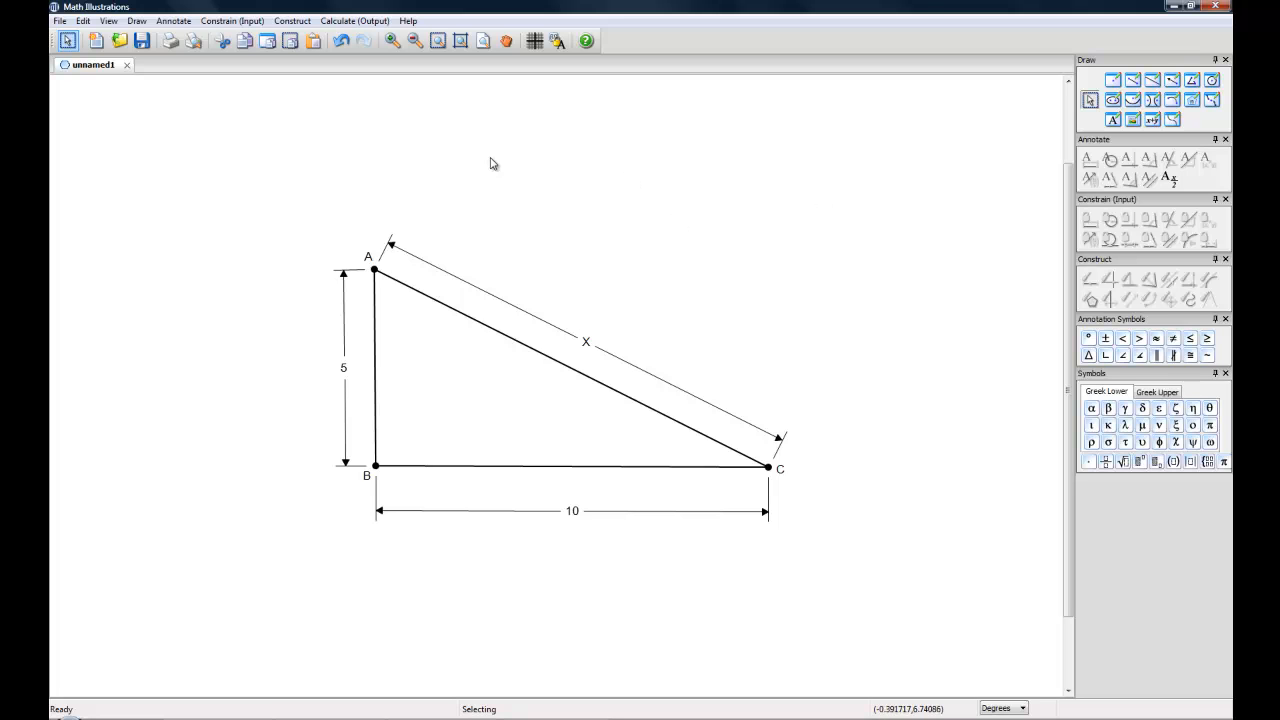
mouse_move(1156, 42)
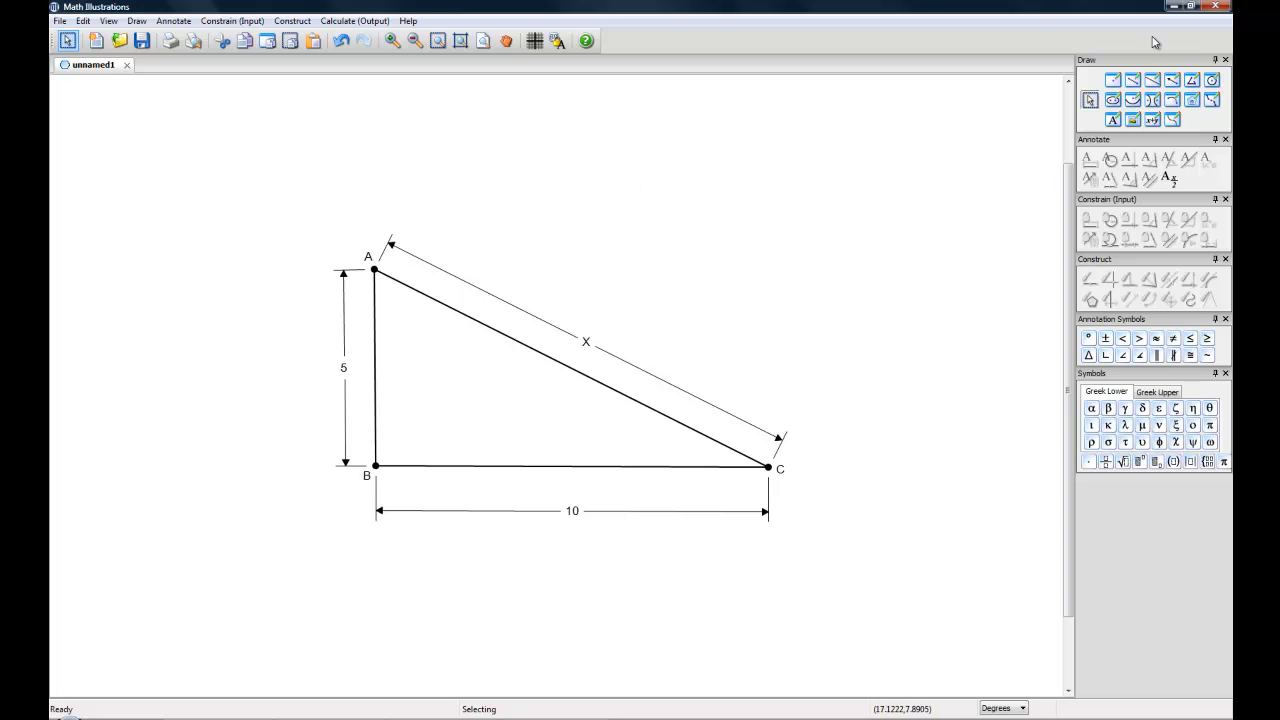
mouse_move(1152, 120)
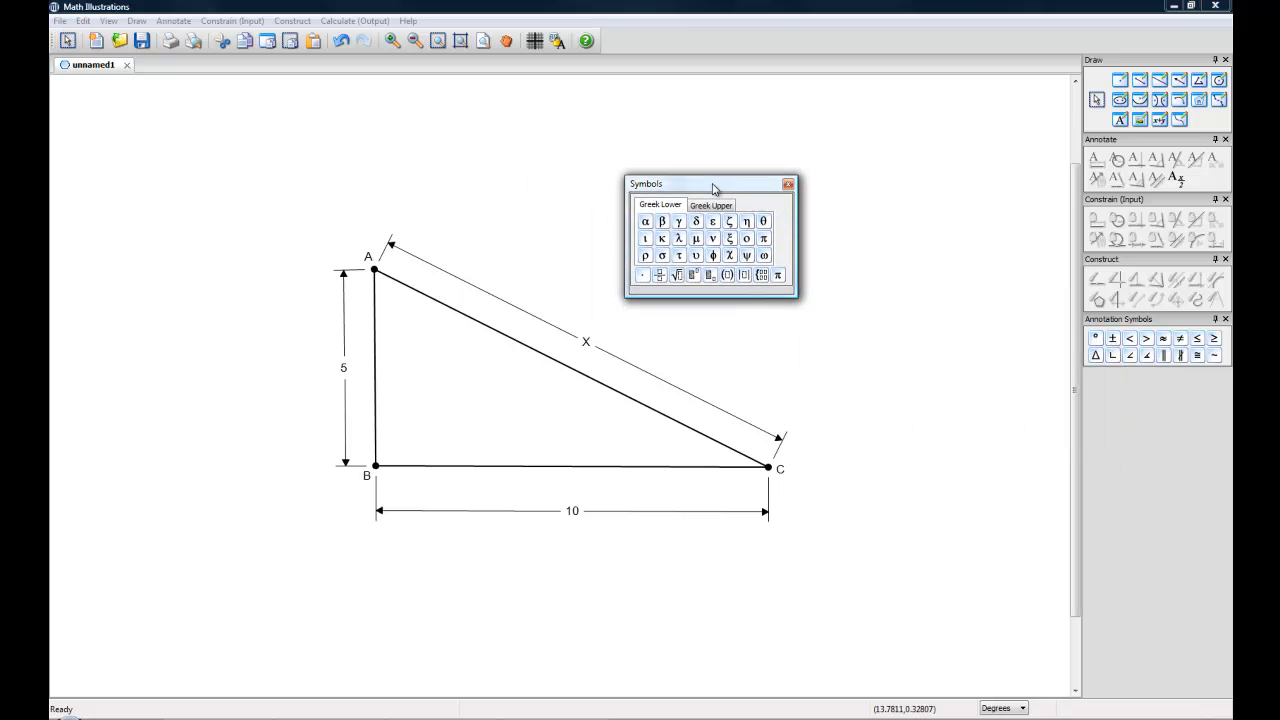
- Drag the floating Greek symbols panel up and dock it beneath the toolbar
drag(712, 184, 368, 136)
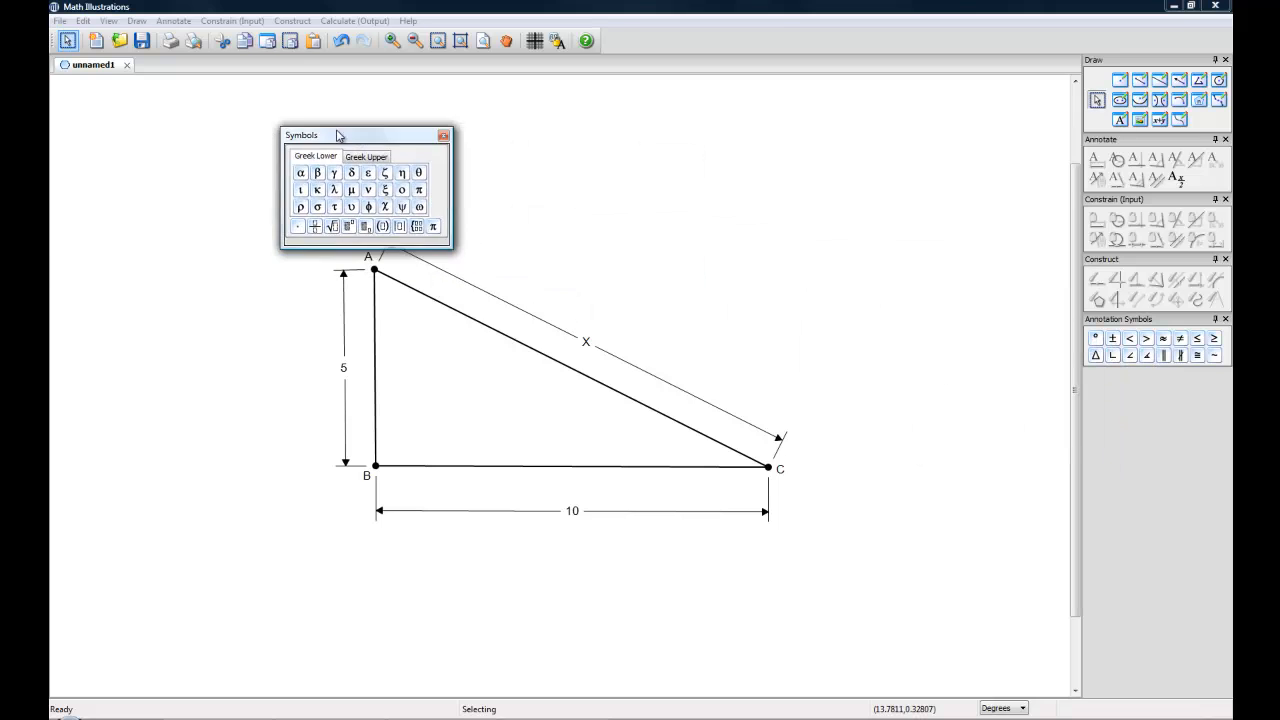
drag(340, 136, 128, 82)
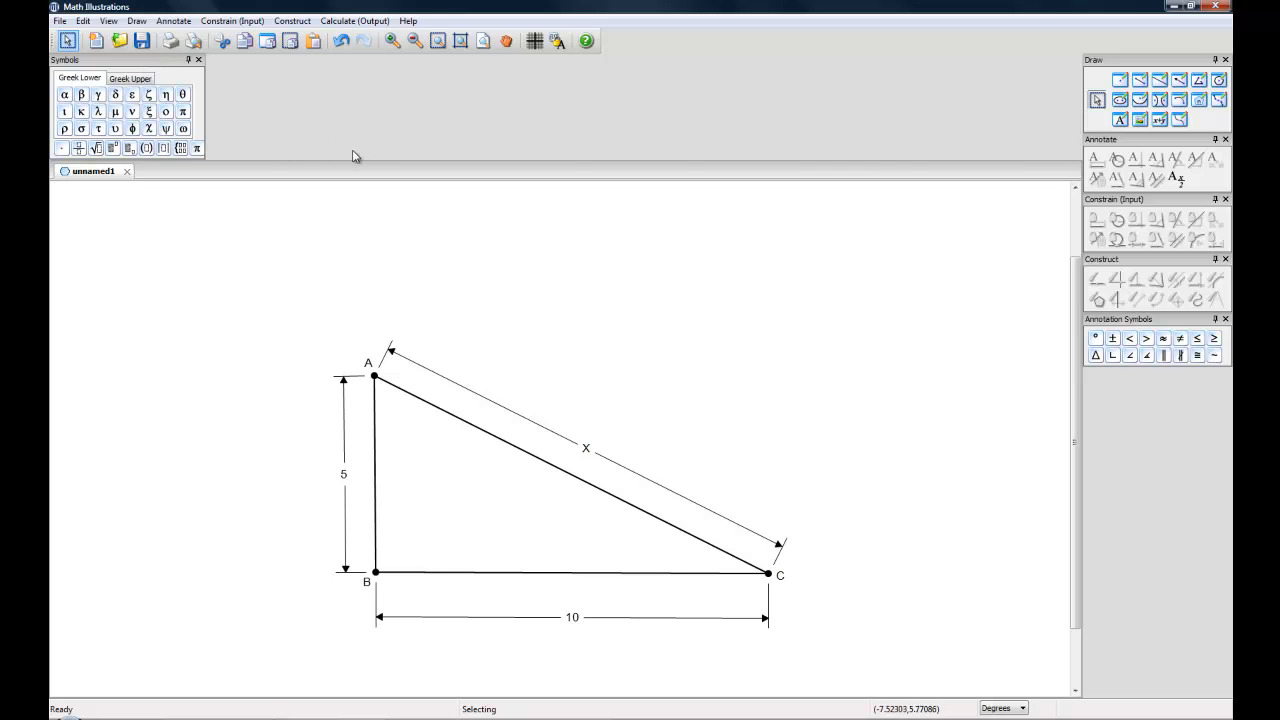
mouse_move(256, 104)
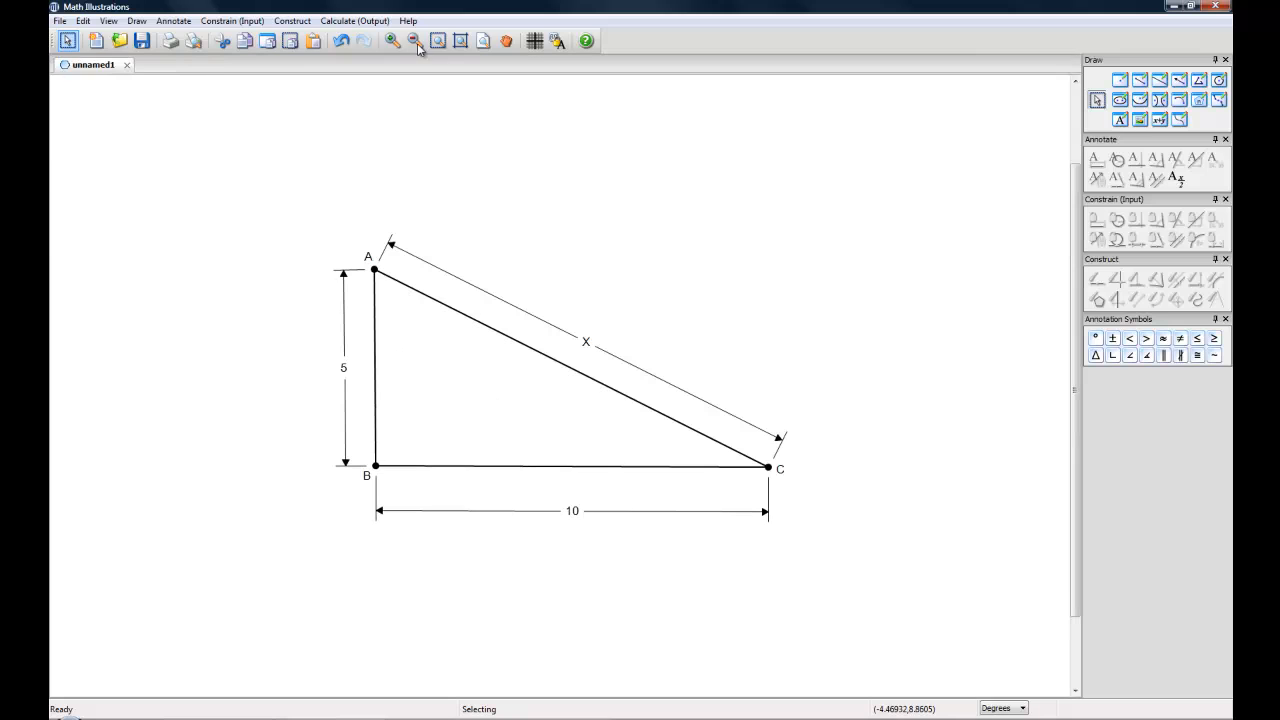
mouse_move(612, 80)
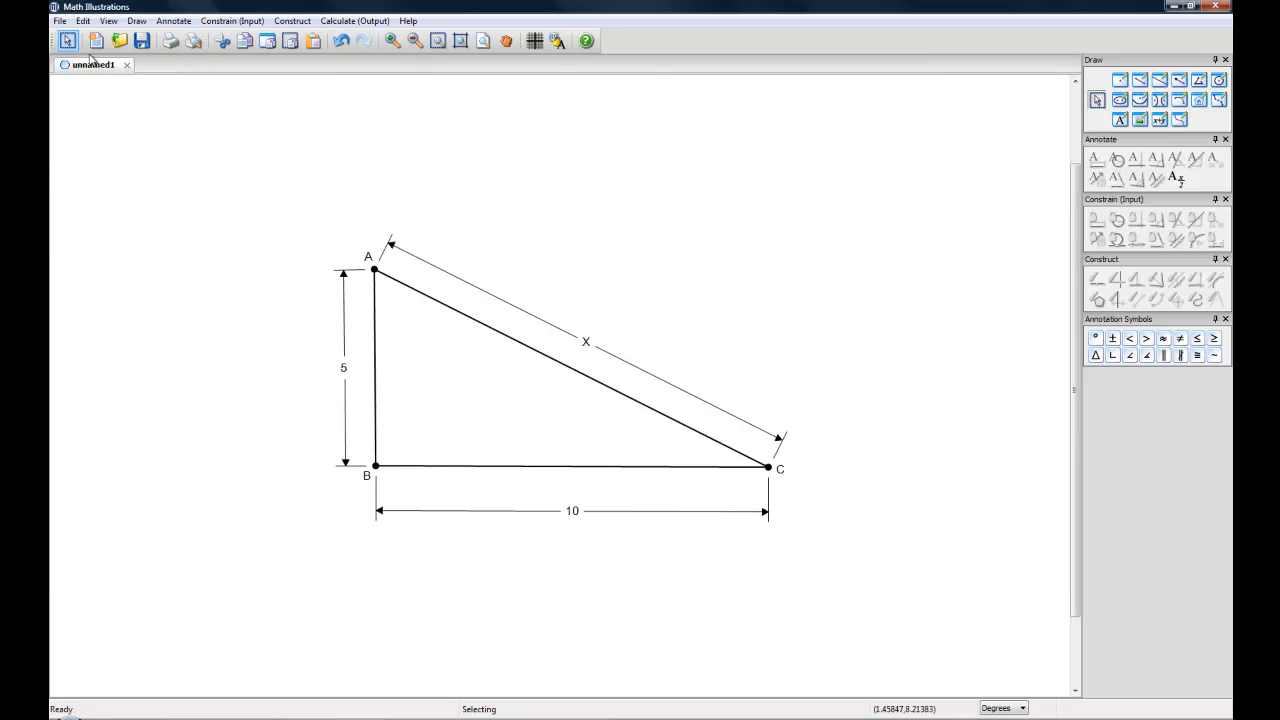
- Bring up the View menu's Tool Panels list to toggle the Calculate panel
click(108, 20)
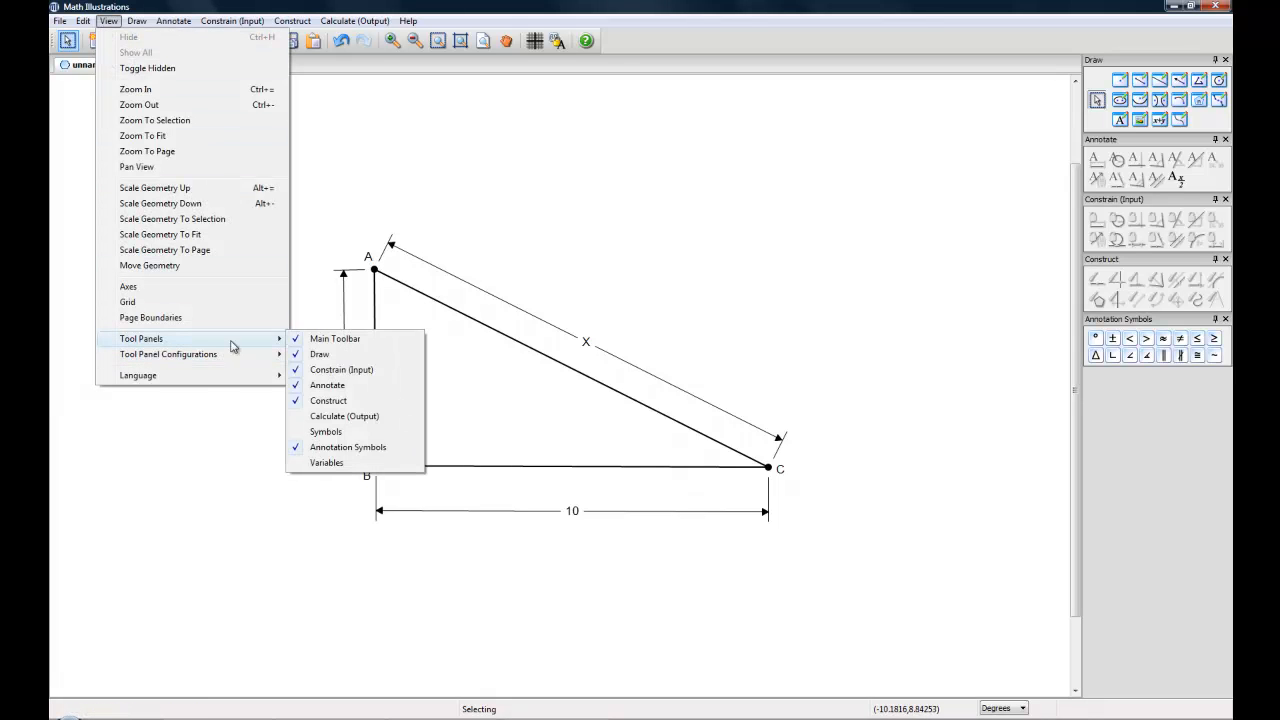
click(326, 432)
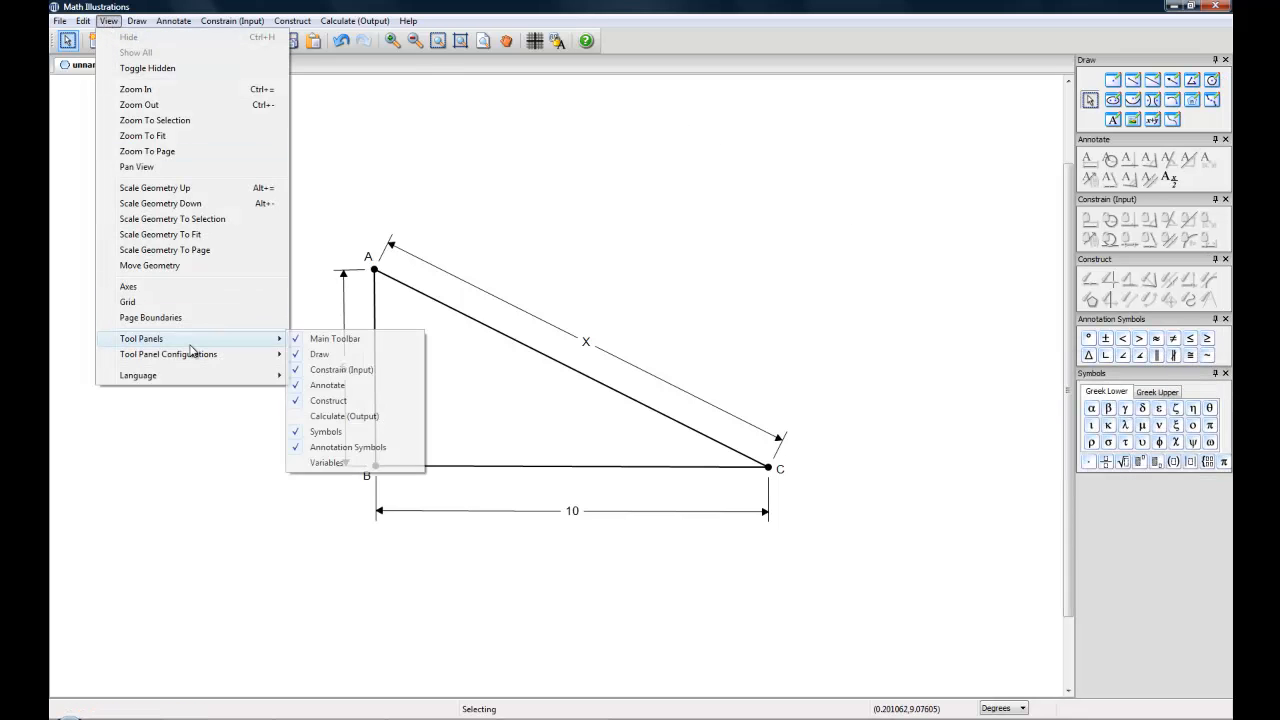
mouse_move(340, 368)
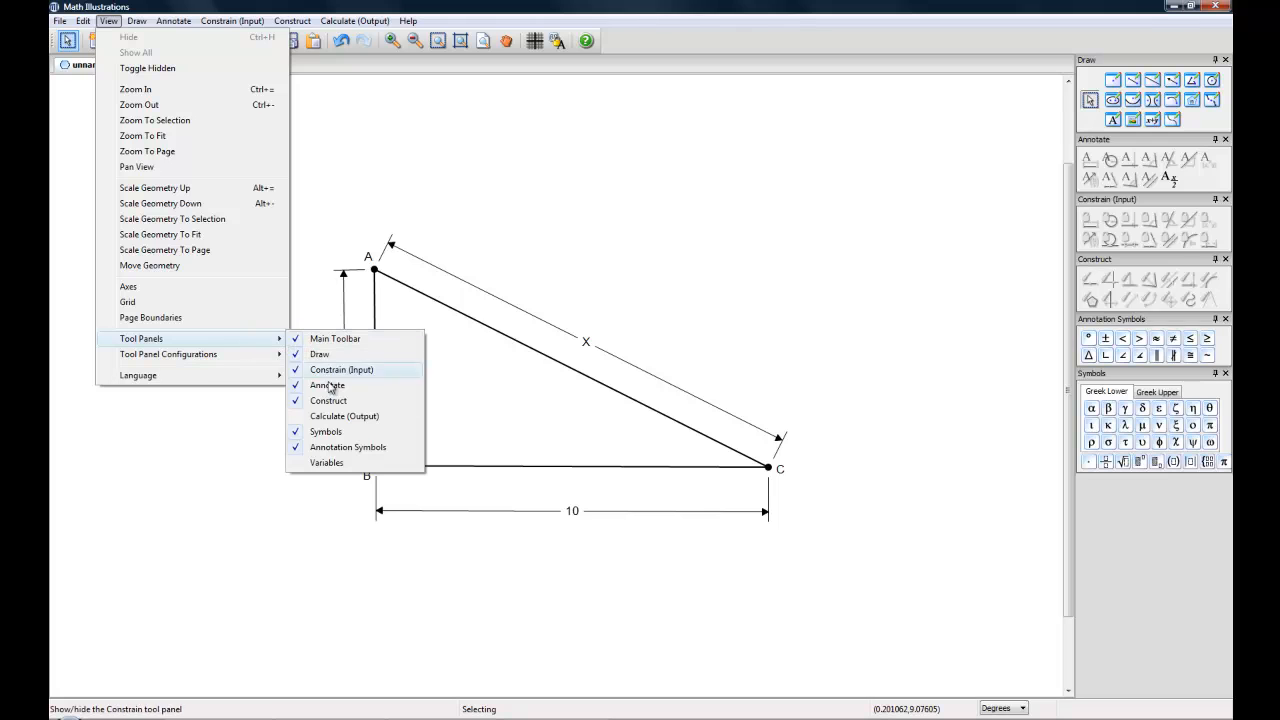
mouse_move(344, 416)
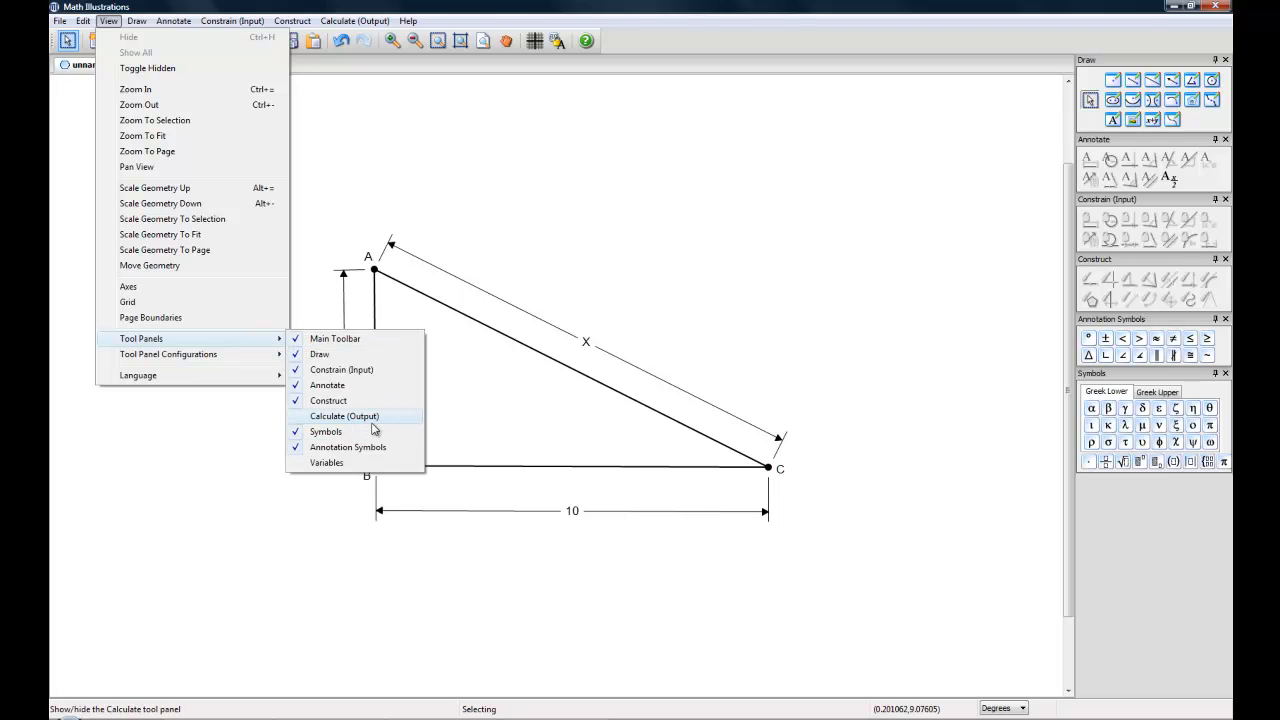
mouse_move(328, 384)
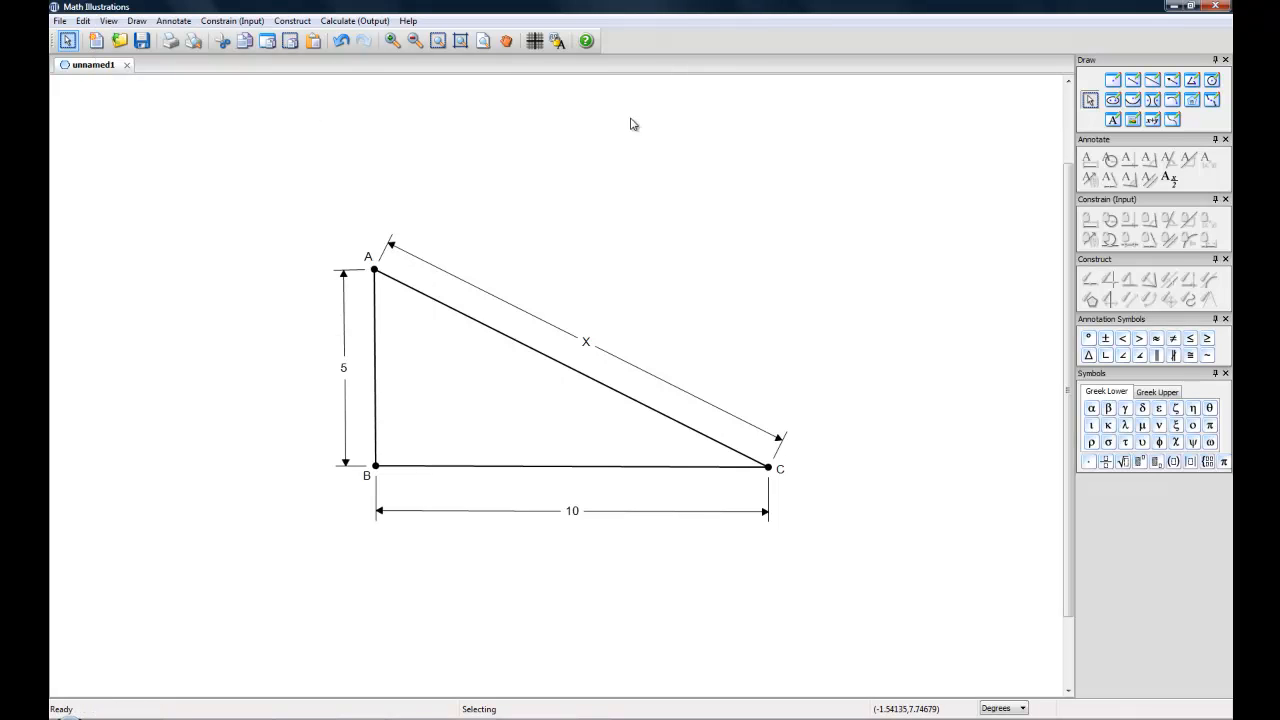
mouse_move(688, 40)
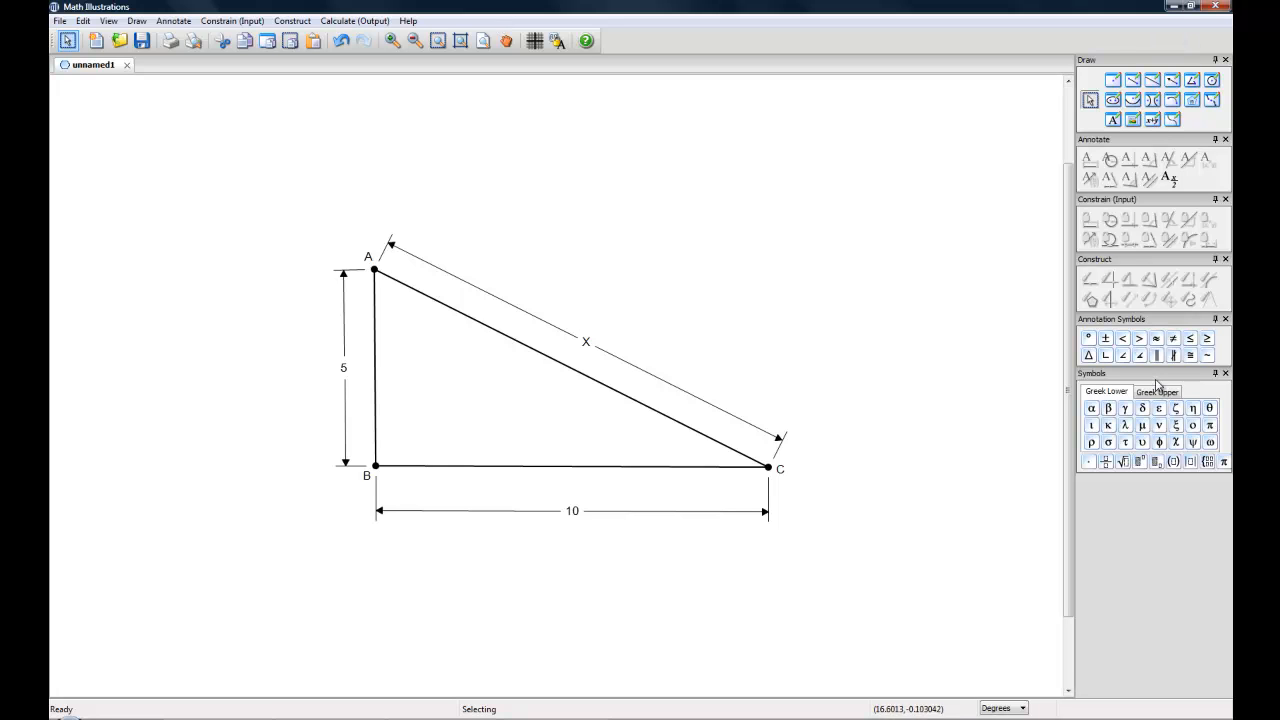
mouse_move(476, 90)
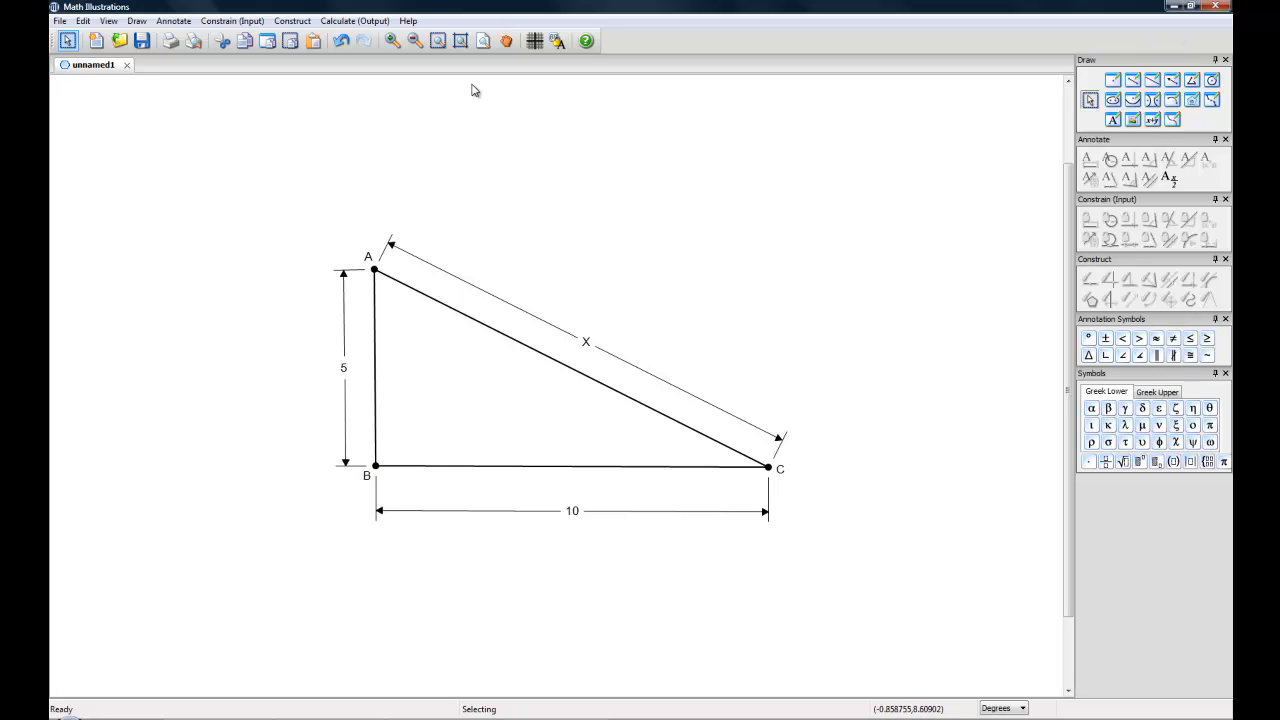
mouse_move(178, 30)
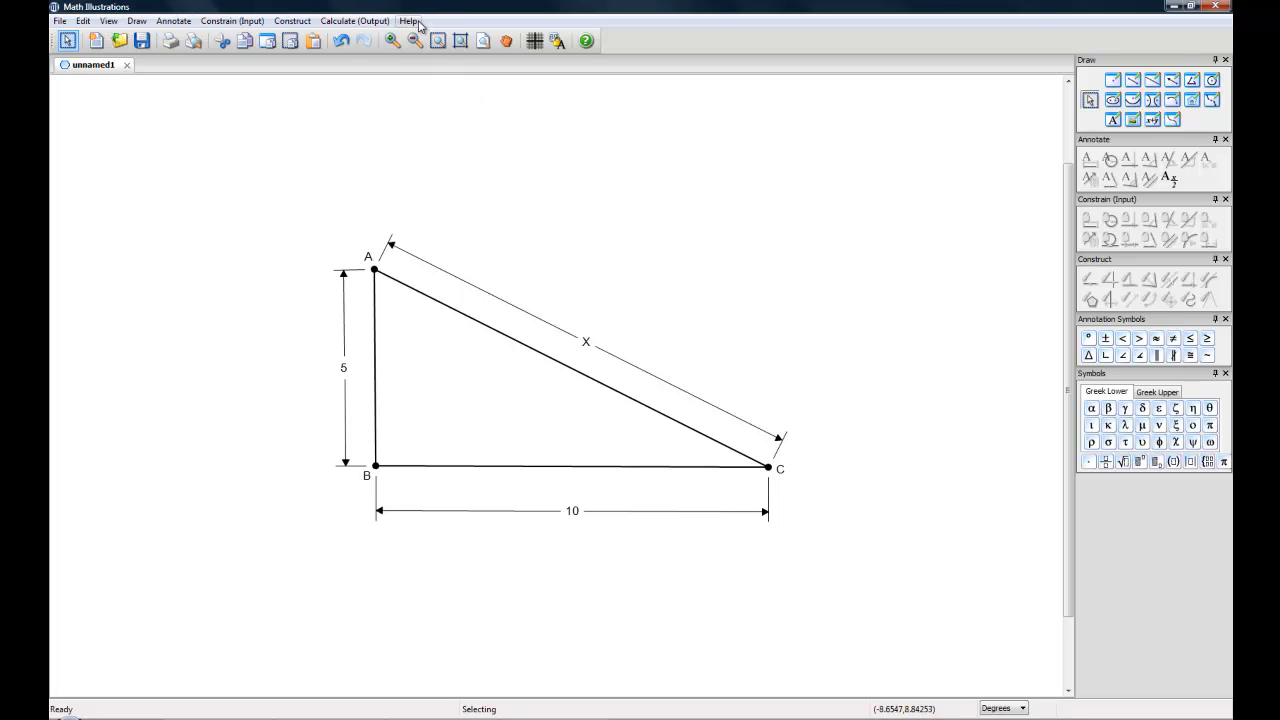
mouse_move(850, 216)
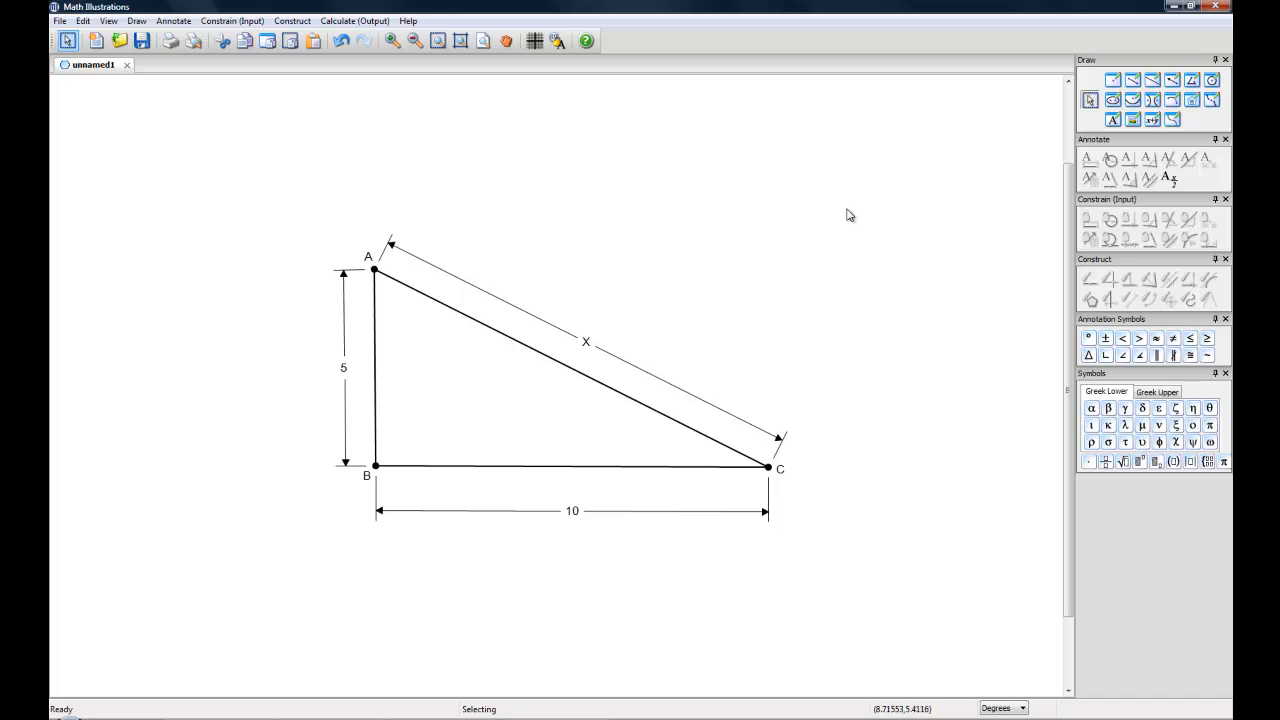
mouse_move(636, 212)
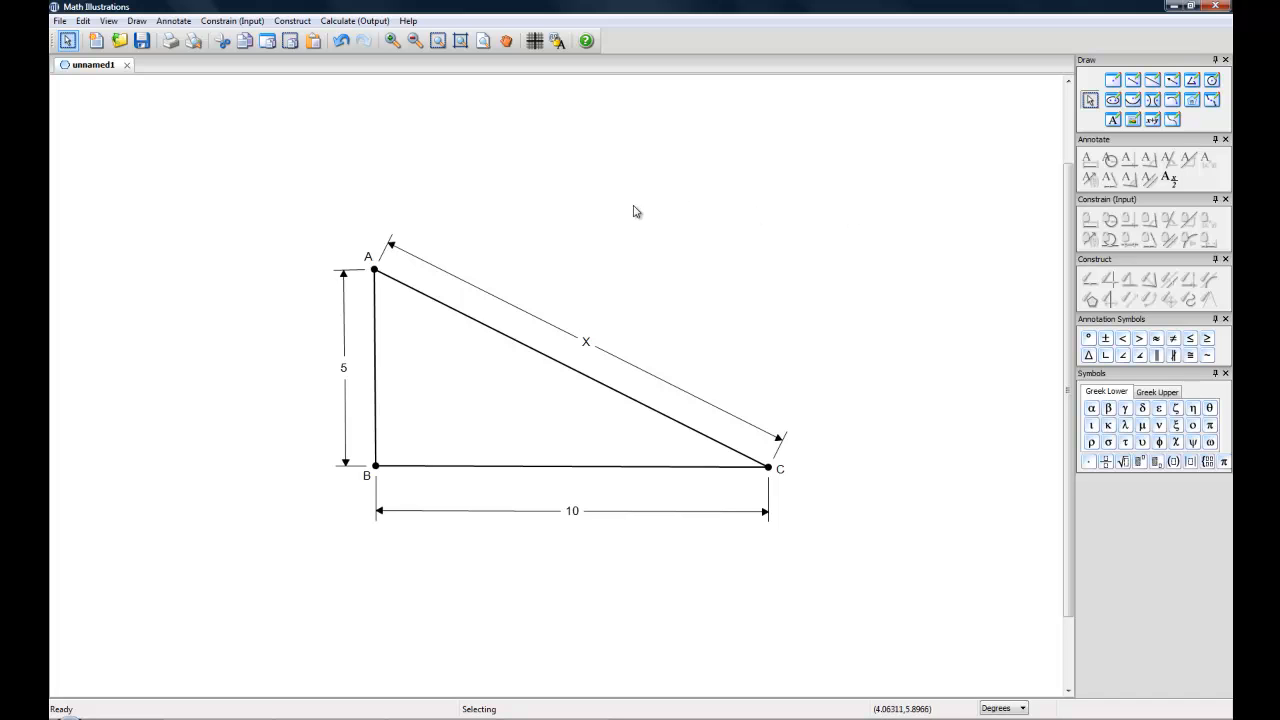
mouse_move(436, 308)
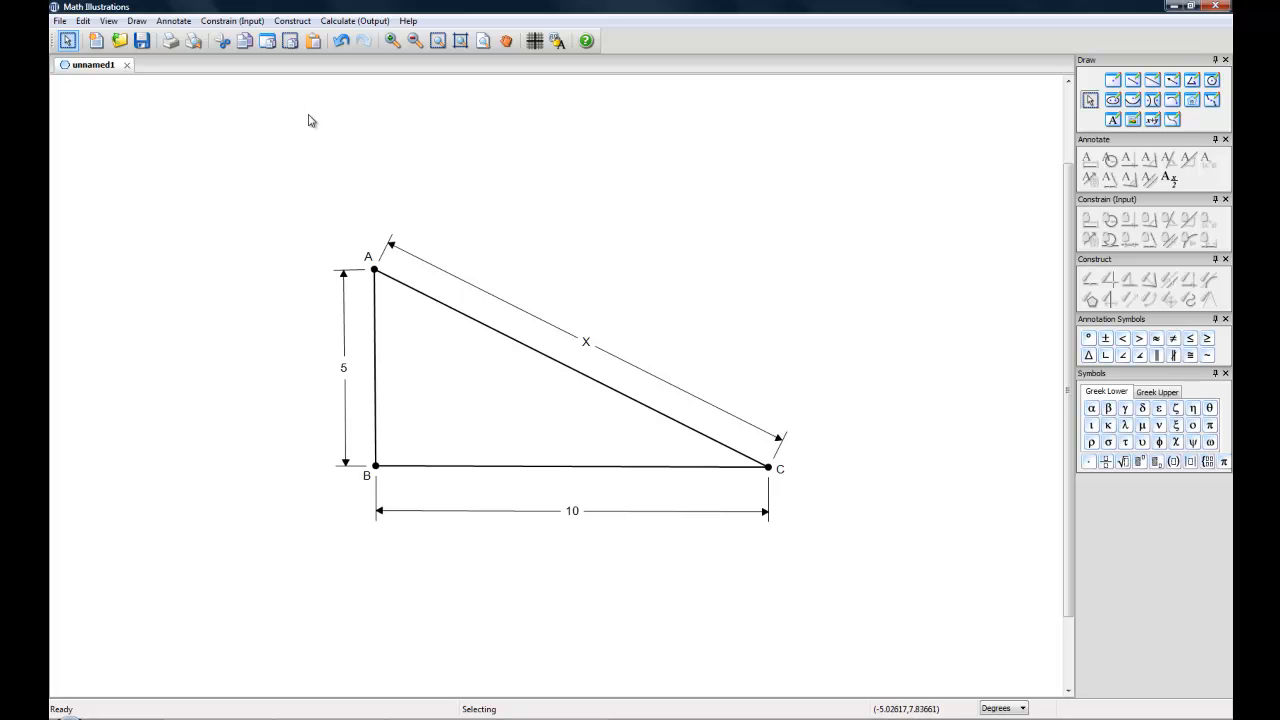
mouse_move(84, 20)
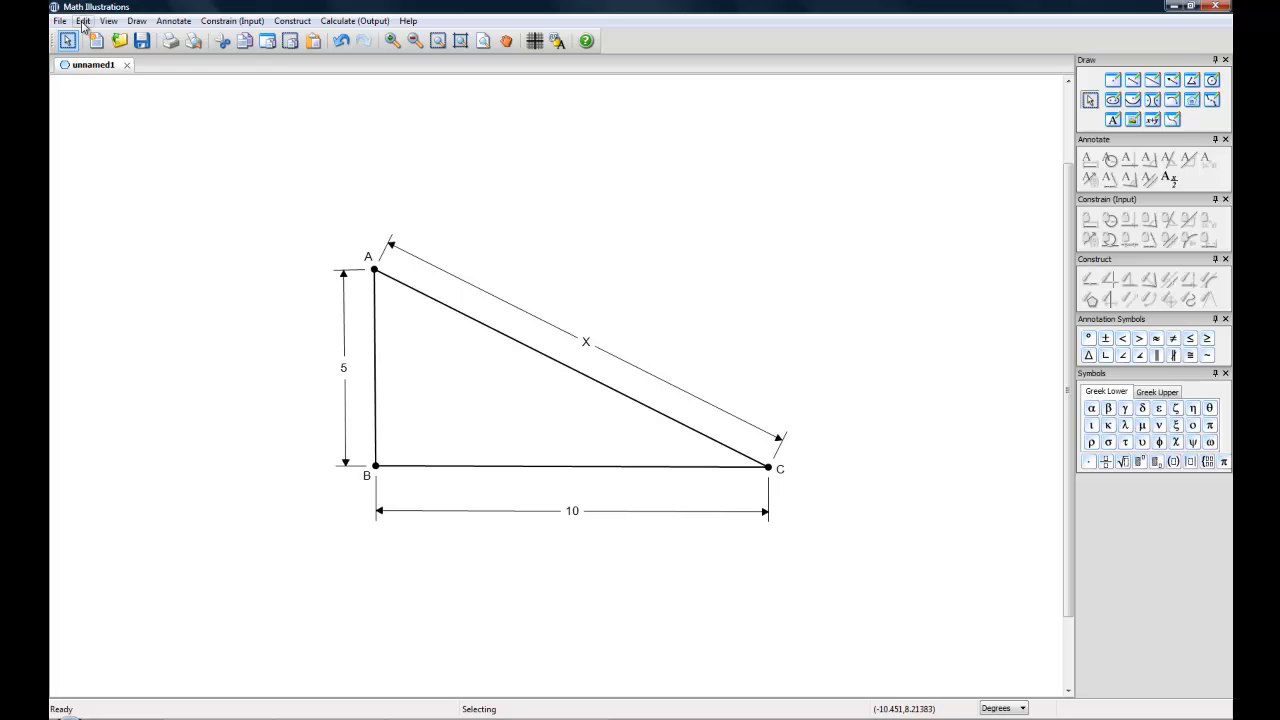
- Use Edit > Copy Region and drag a rectangle enclosing triangle ABC with its 5, 10 and X labels
click(84, 20)
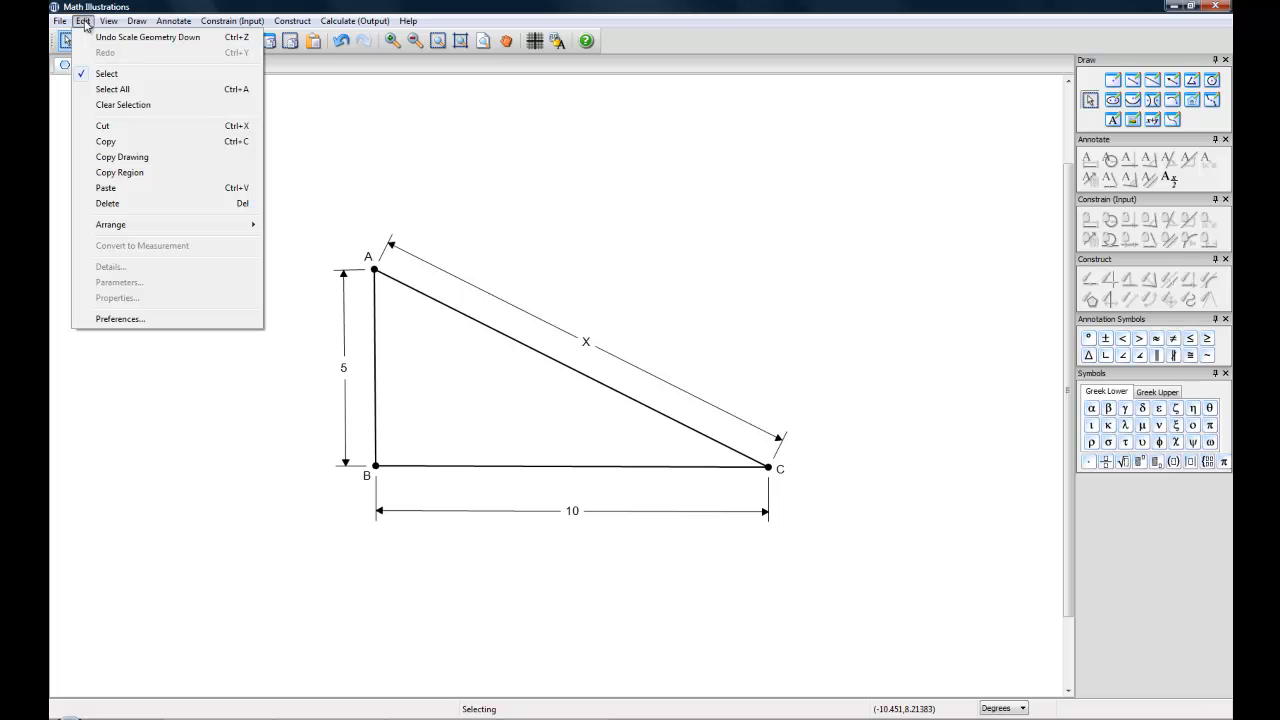
mouse_move(122, 156)
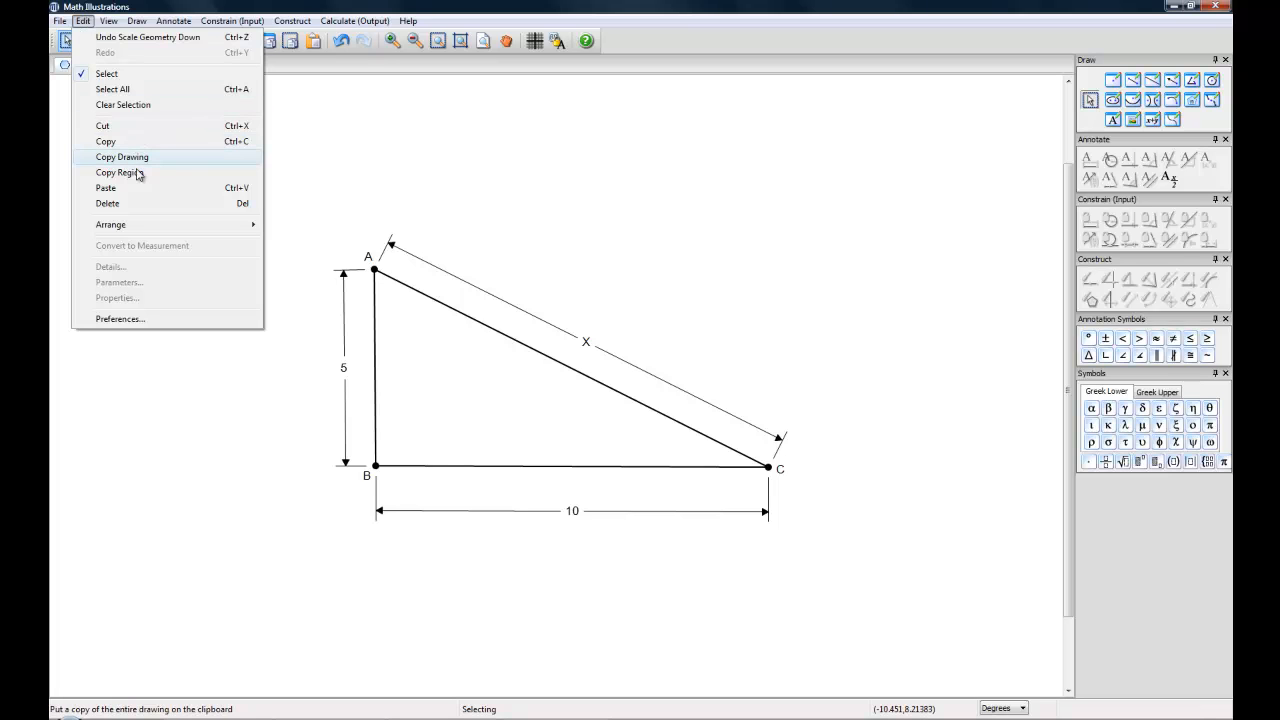
mouse_move(120, 172)
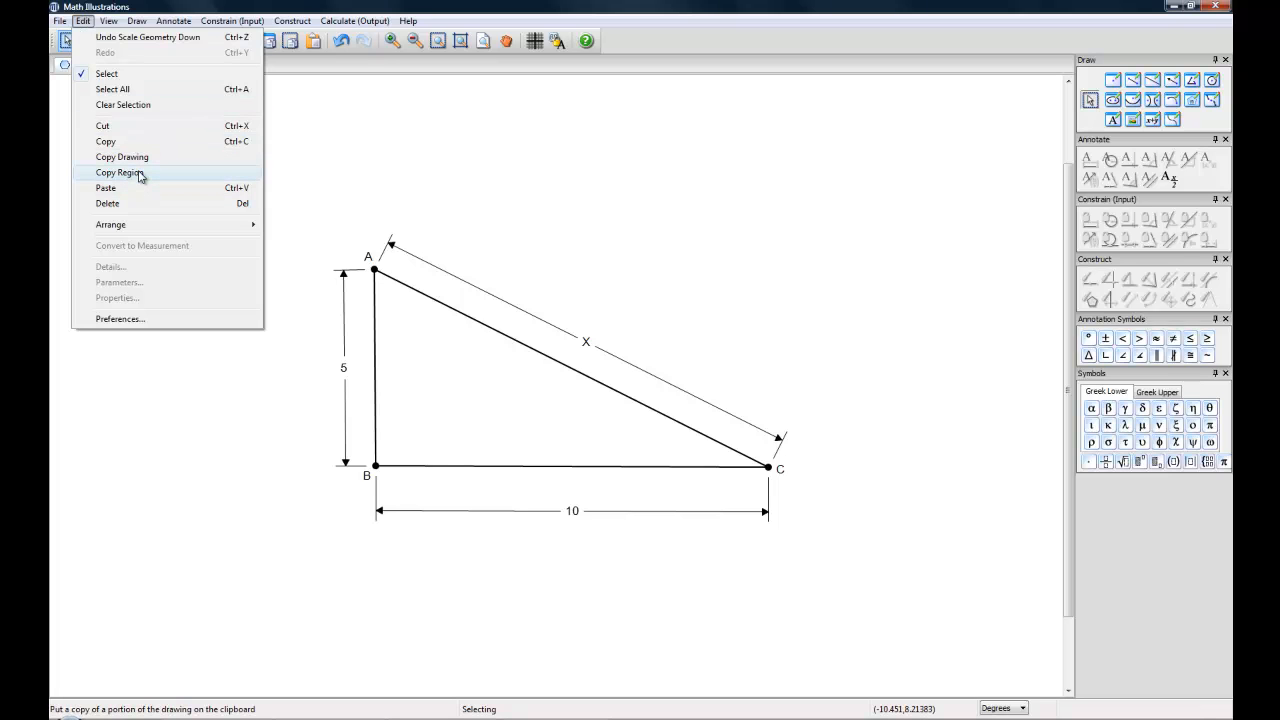
click(120, 172)
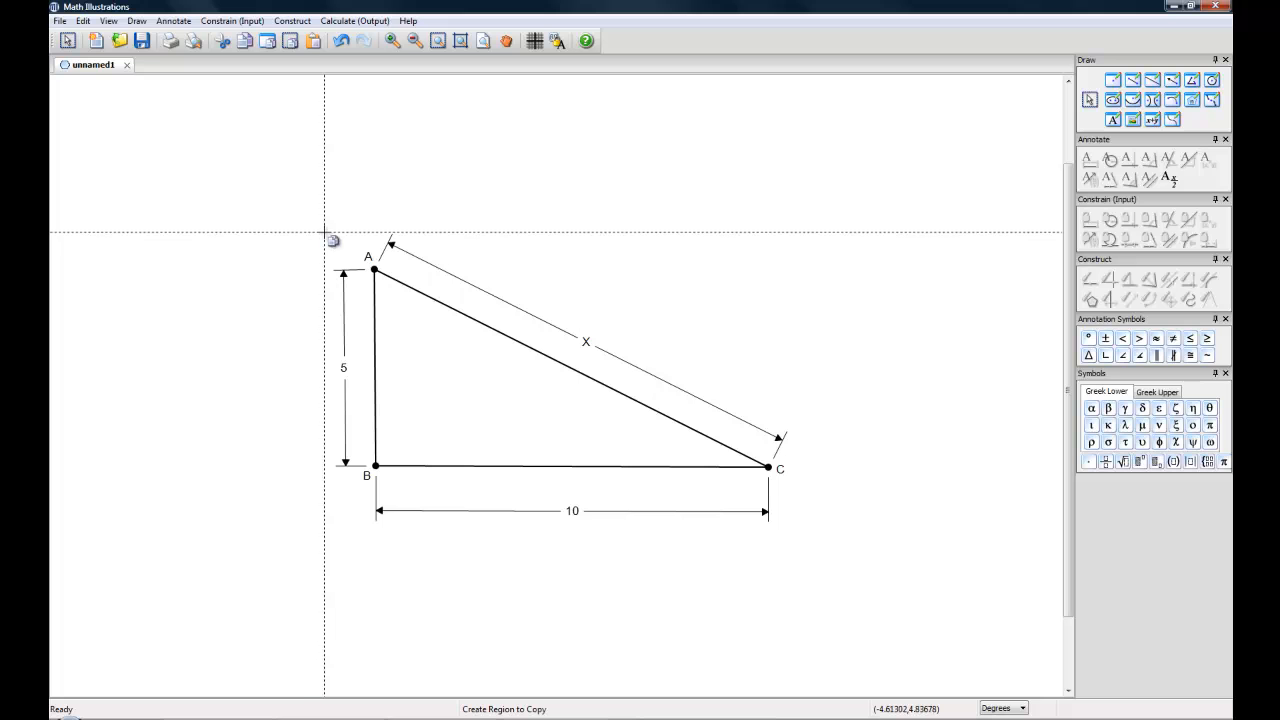
mouse_move(412, 304)
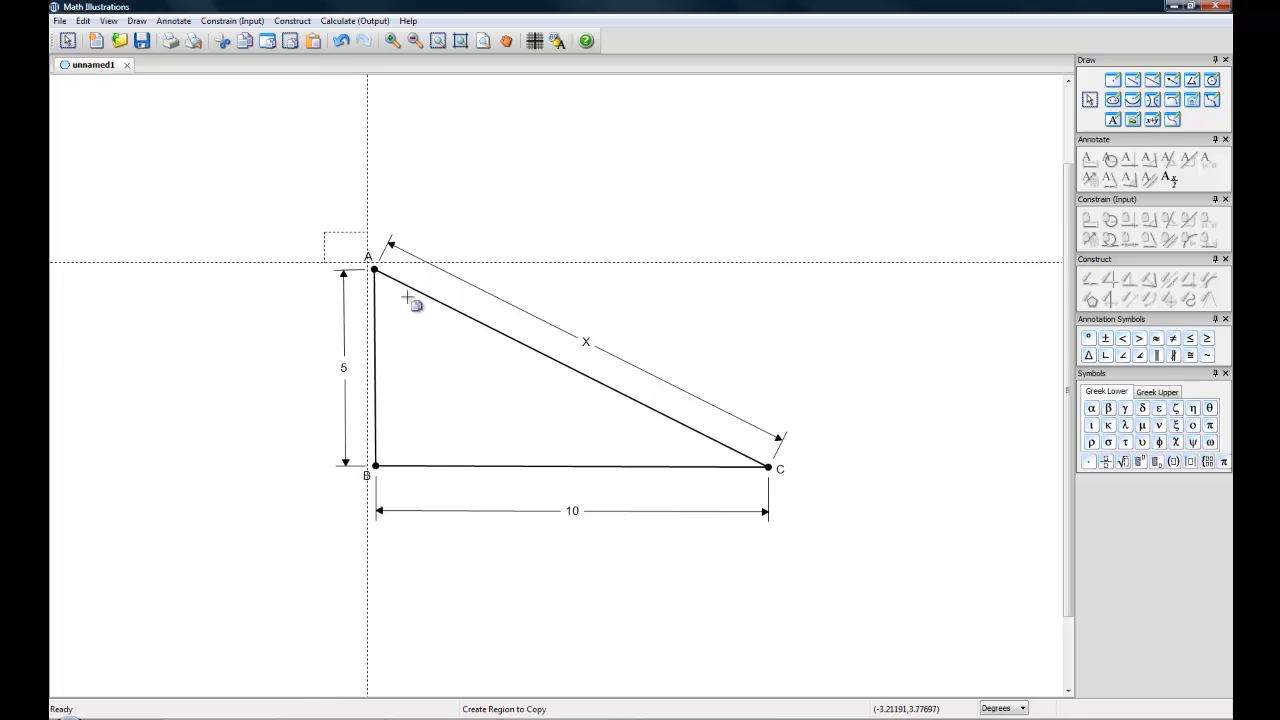
drag(408, 296, 818, 532)
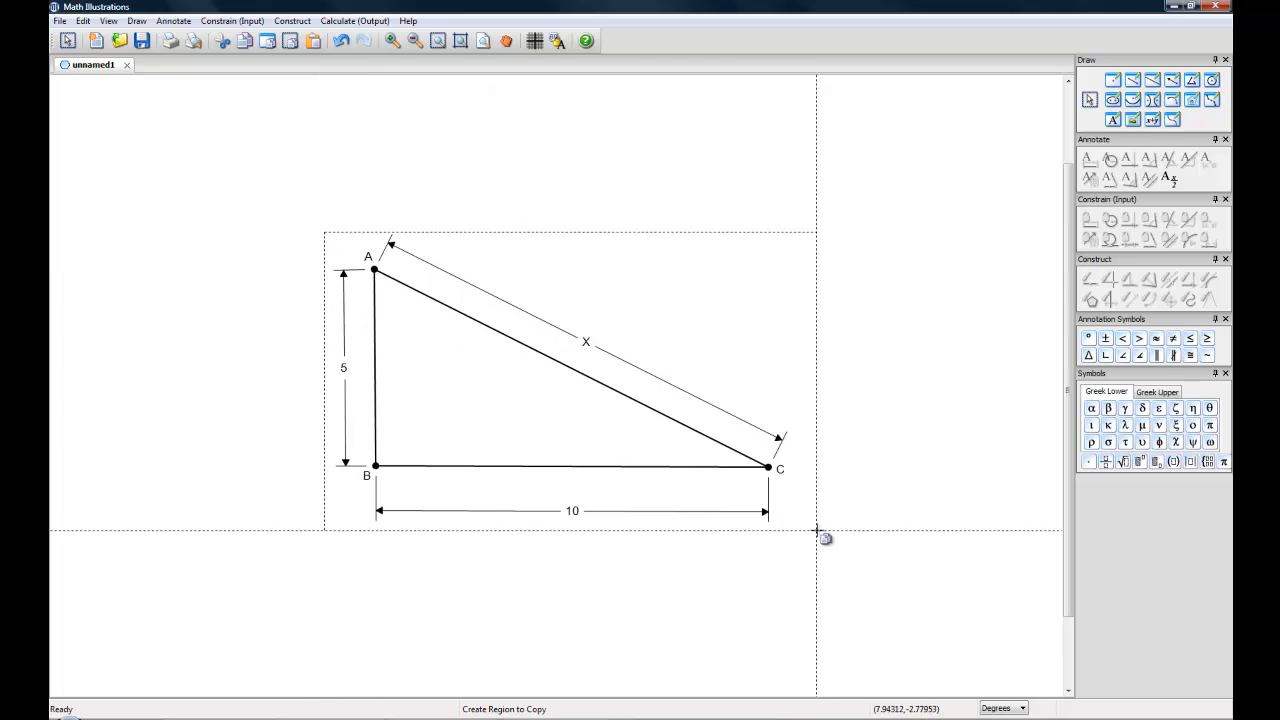
mouse_move(796, 536)
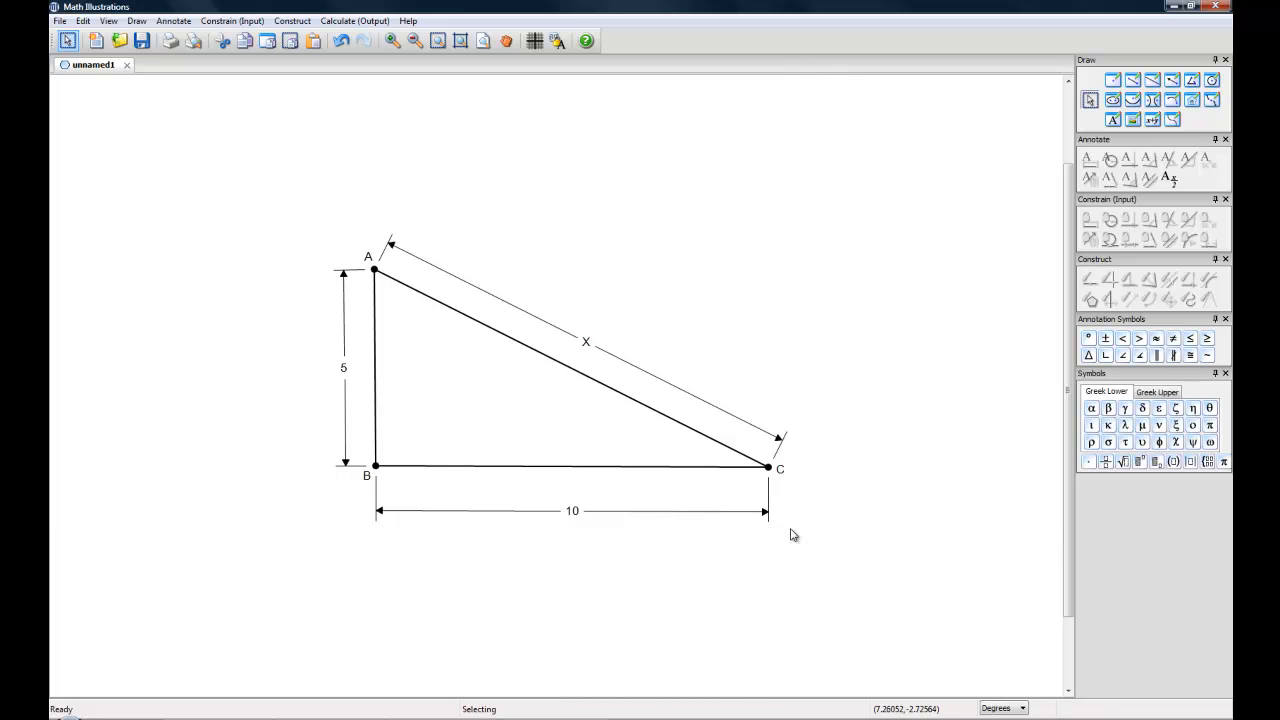
mouse_move(790, 518)
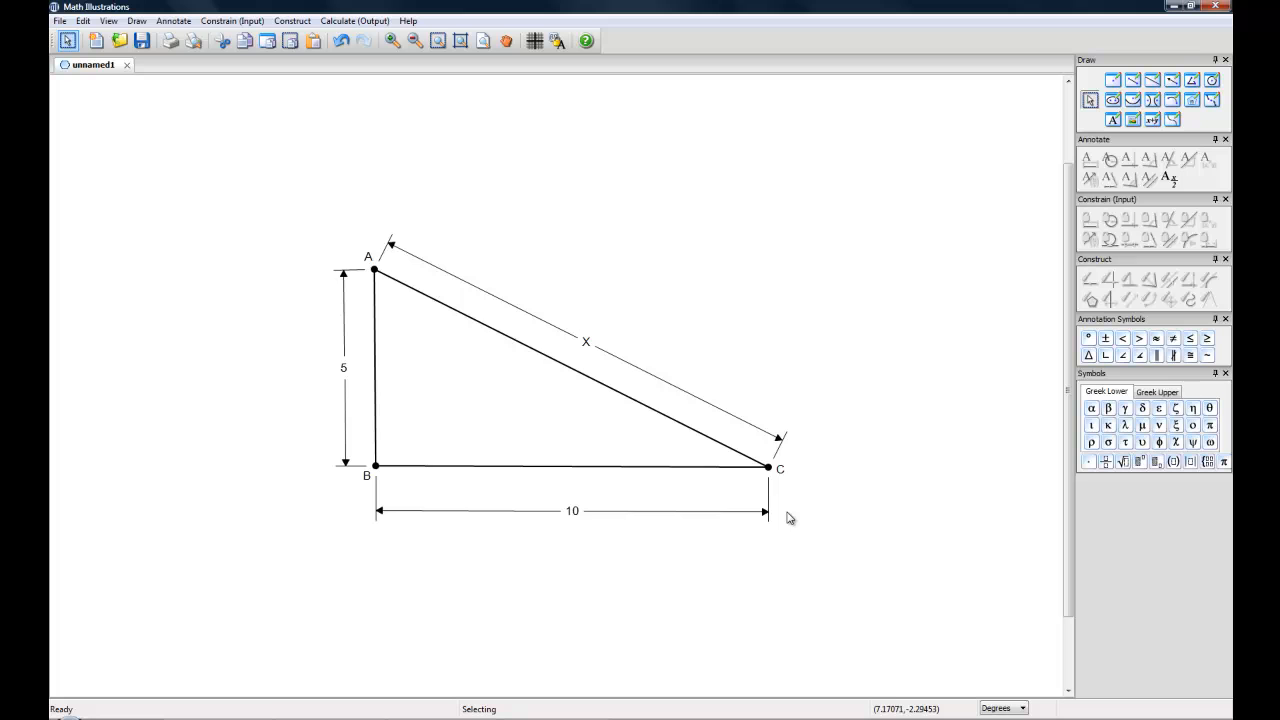
mouse_move(864, 512)
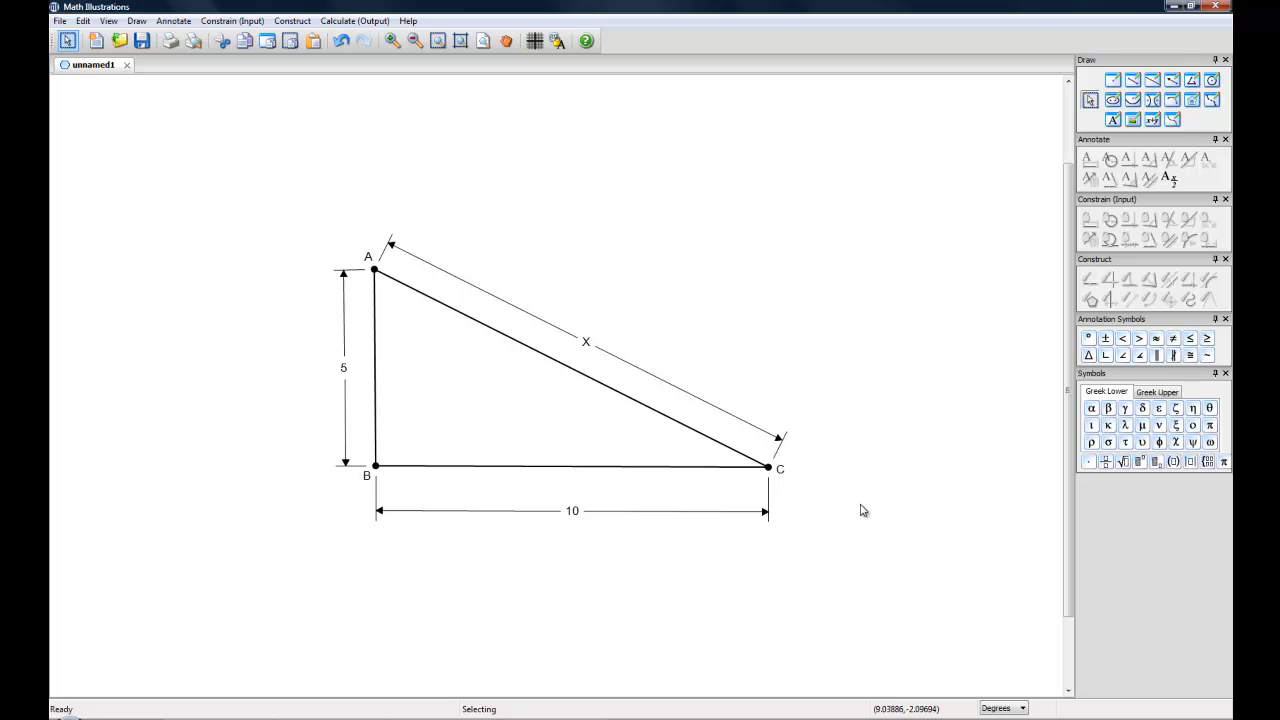
mouse_move(660, 500)
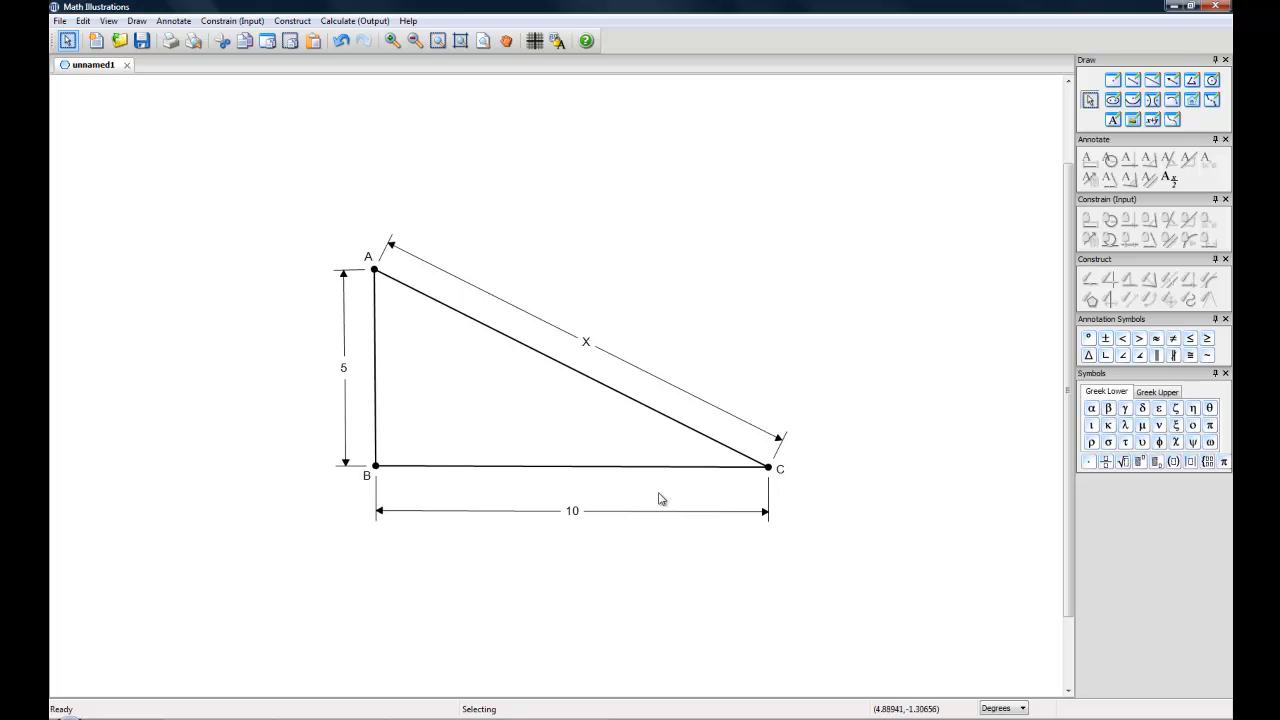
mouse_move(504, 710)
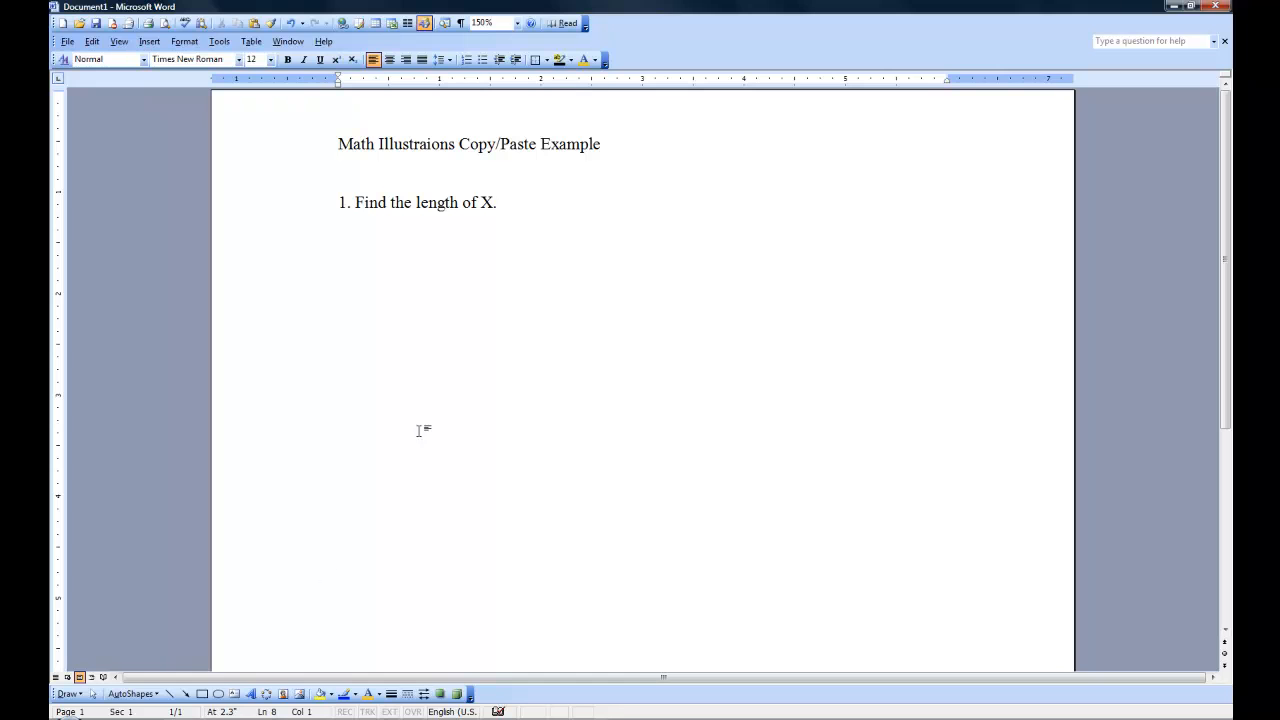
- Paste the copied triangle ABC into Word below '1. Find the length of X.' via the context menu
right_click(420, 430)
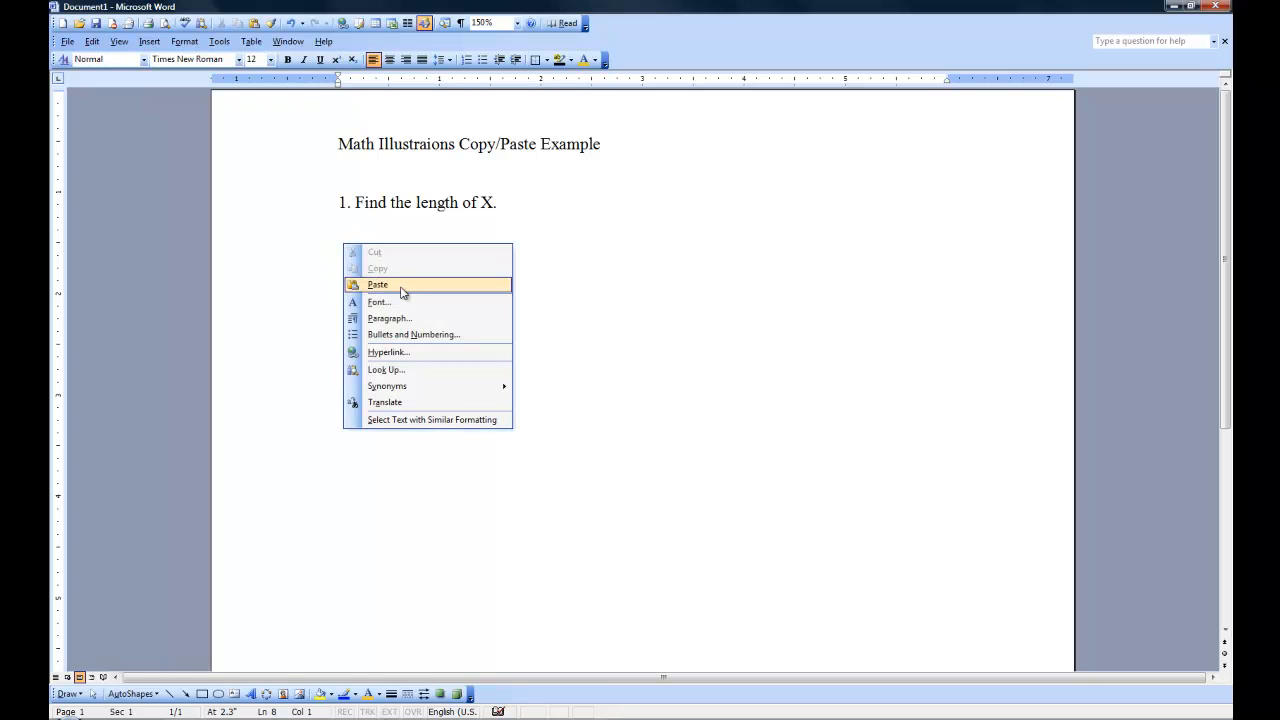
click(376, 284)
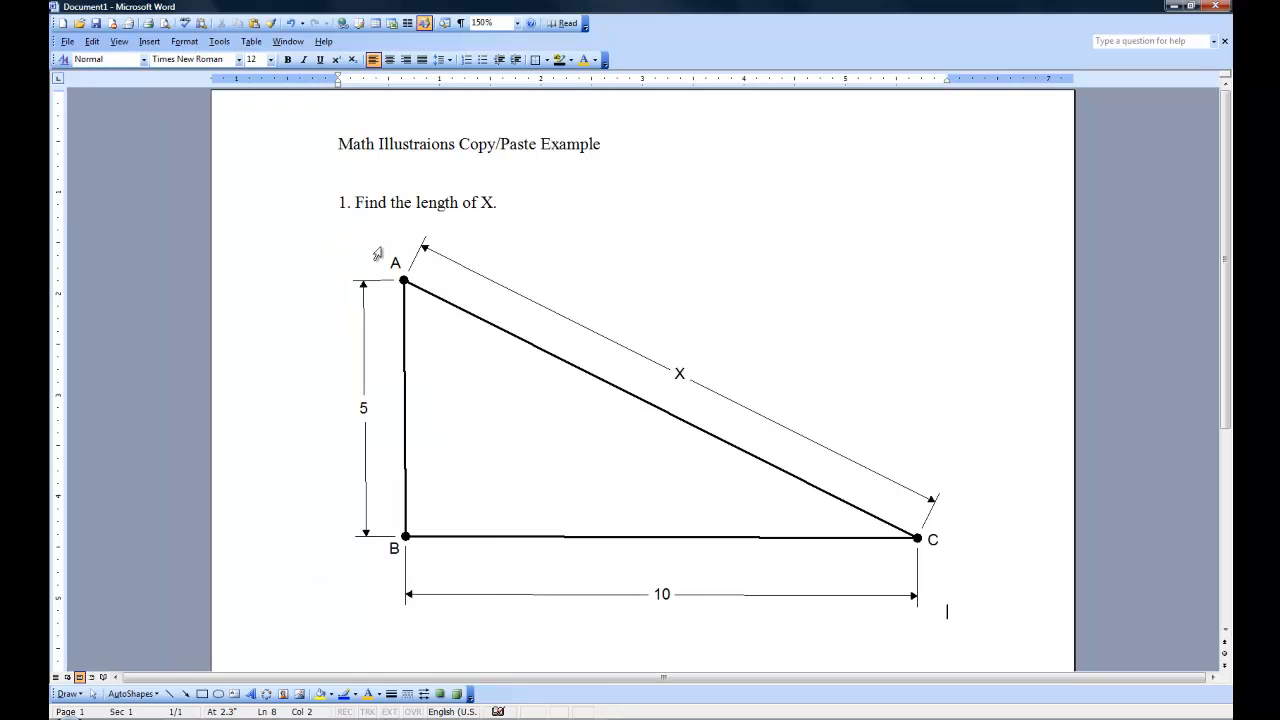
mouse_move(1116, 392)
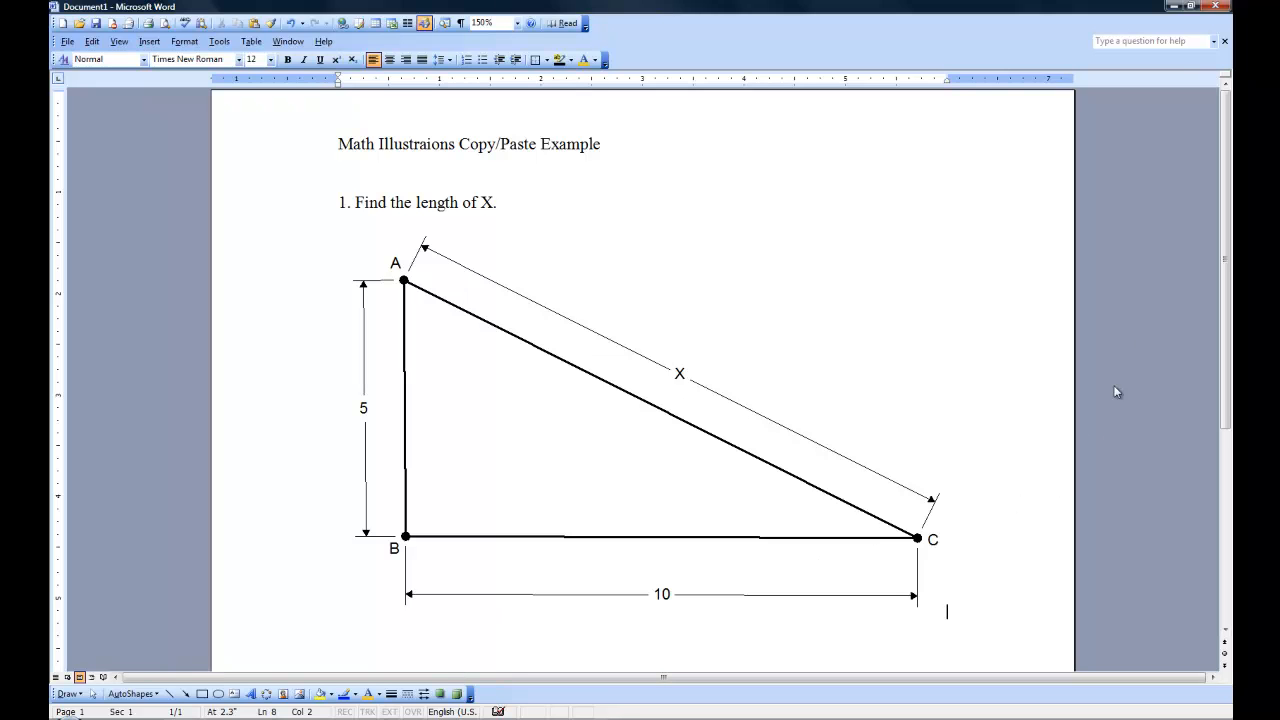